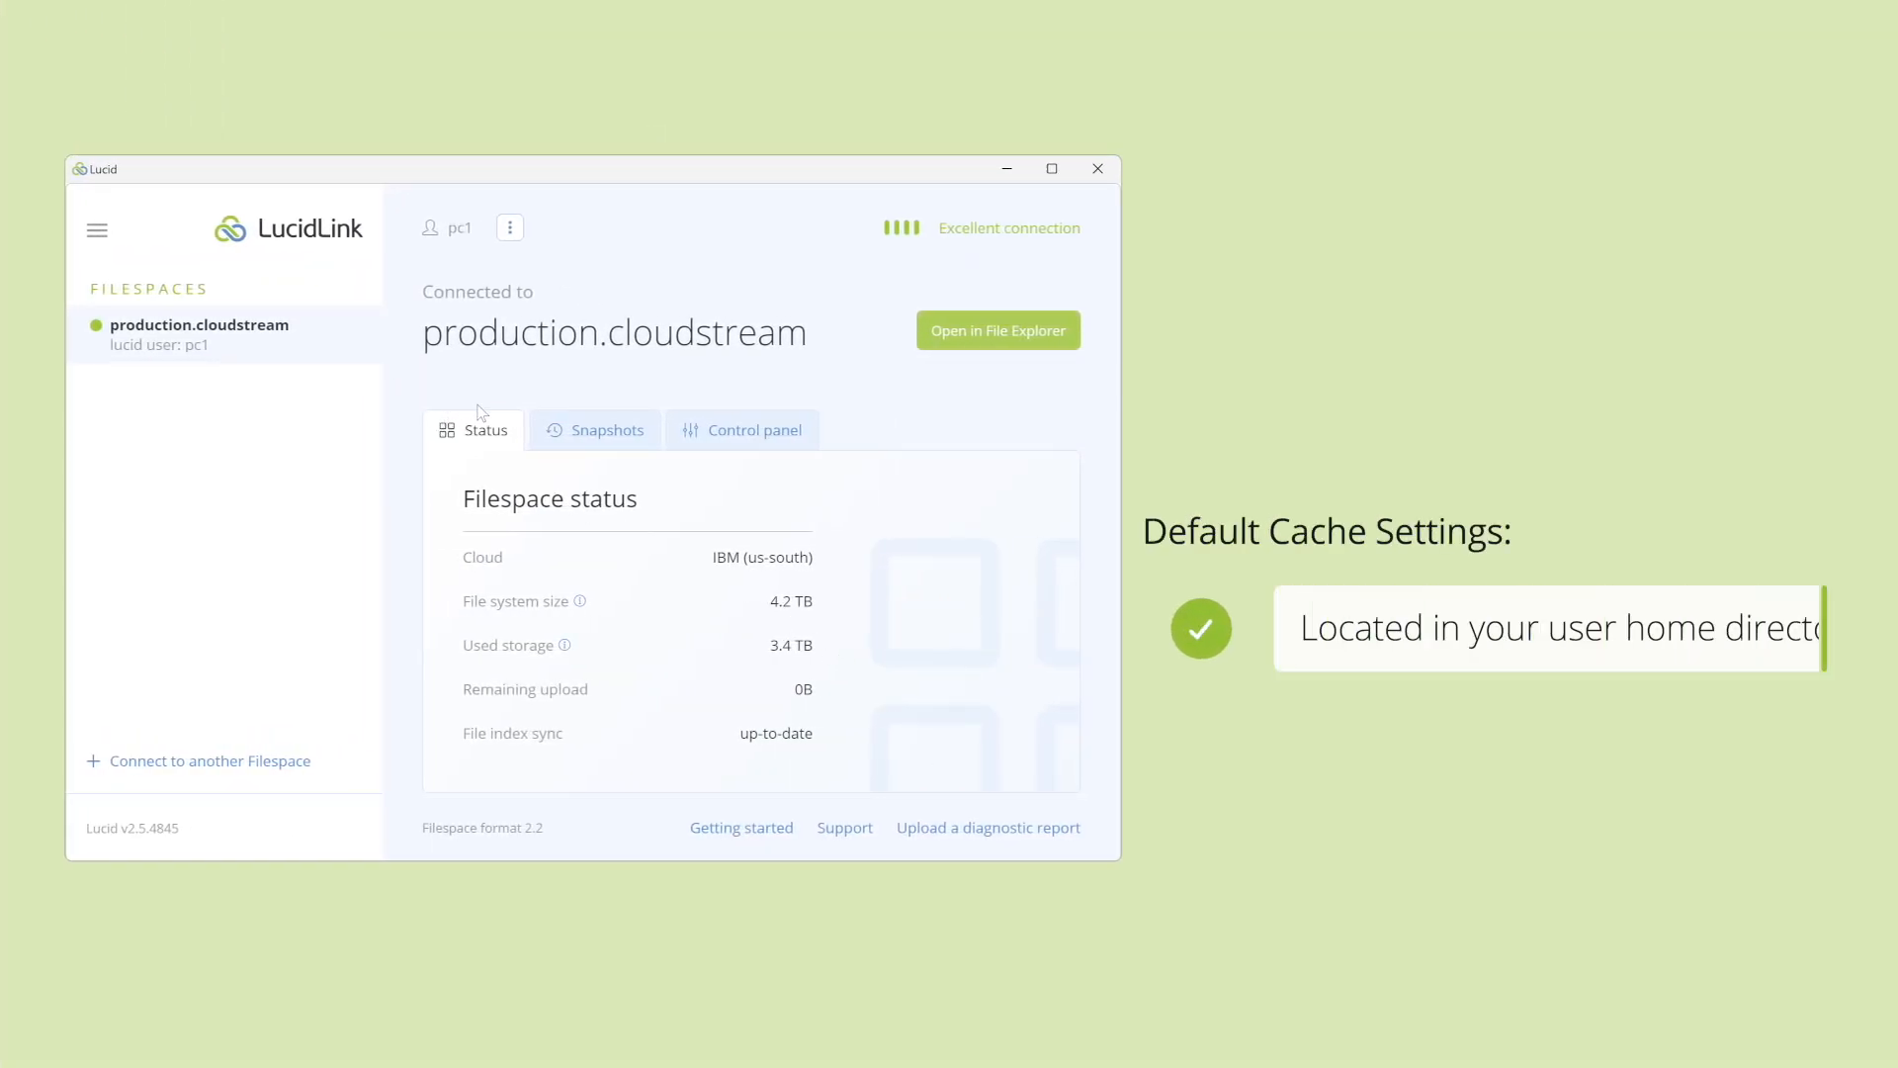
Switch the production.cloudstream filespace view to its Control panel section.
click(753, 430)
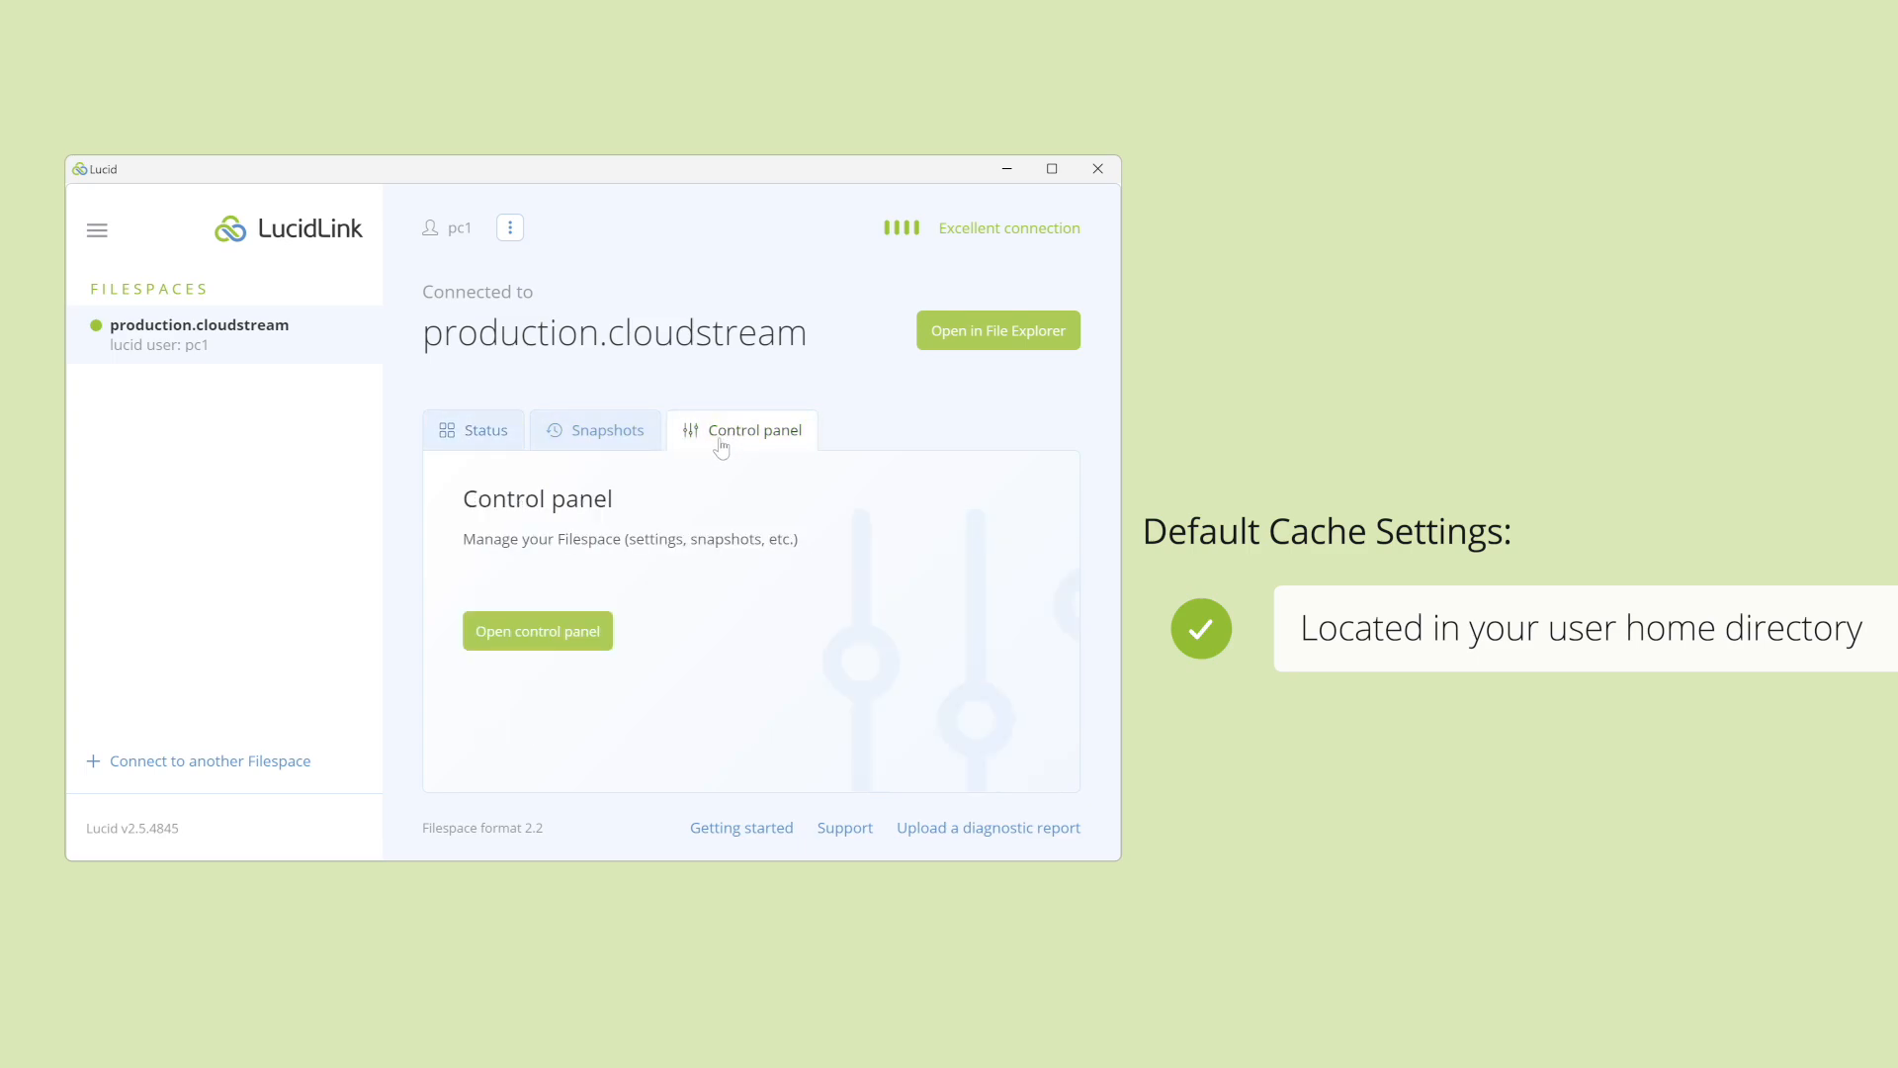
click(536, 630)
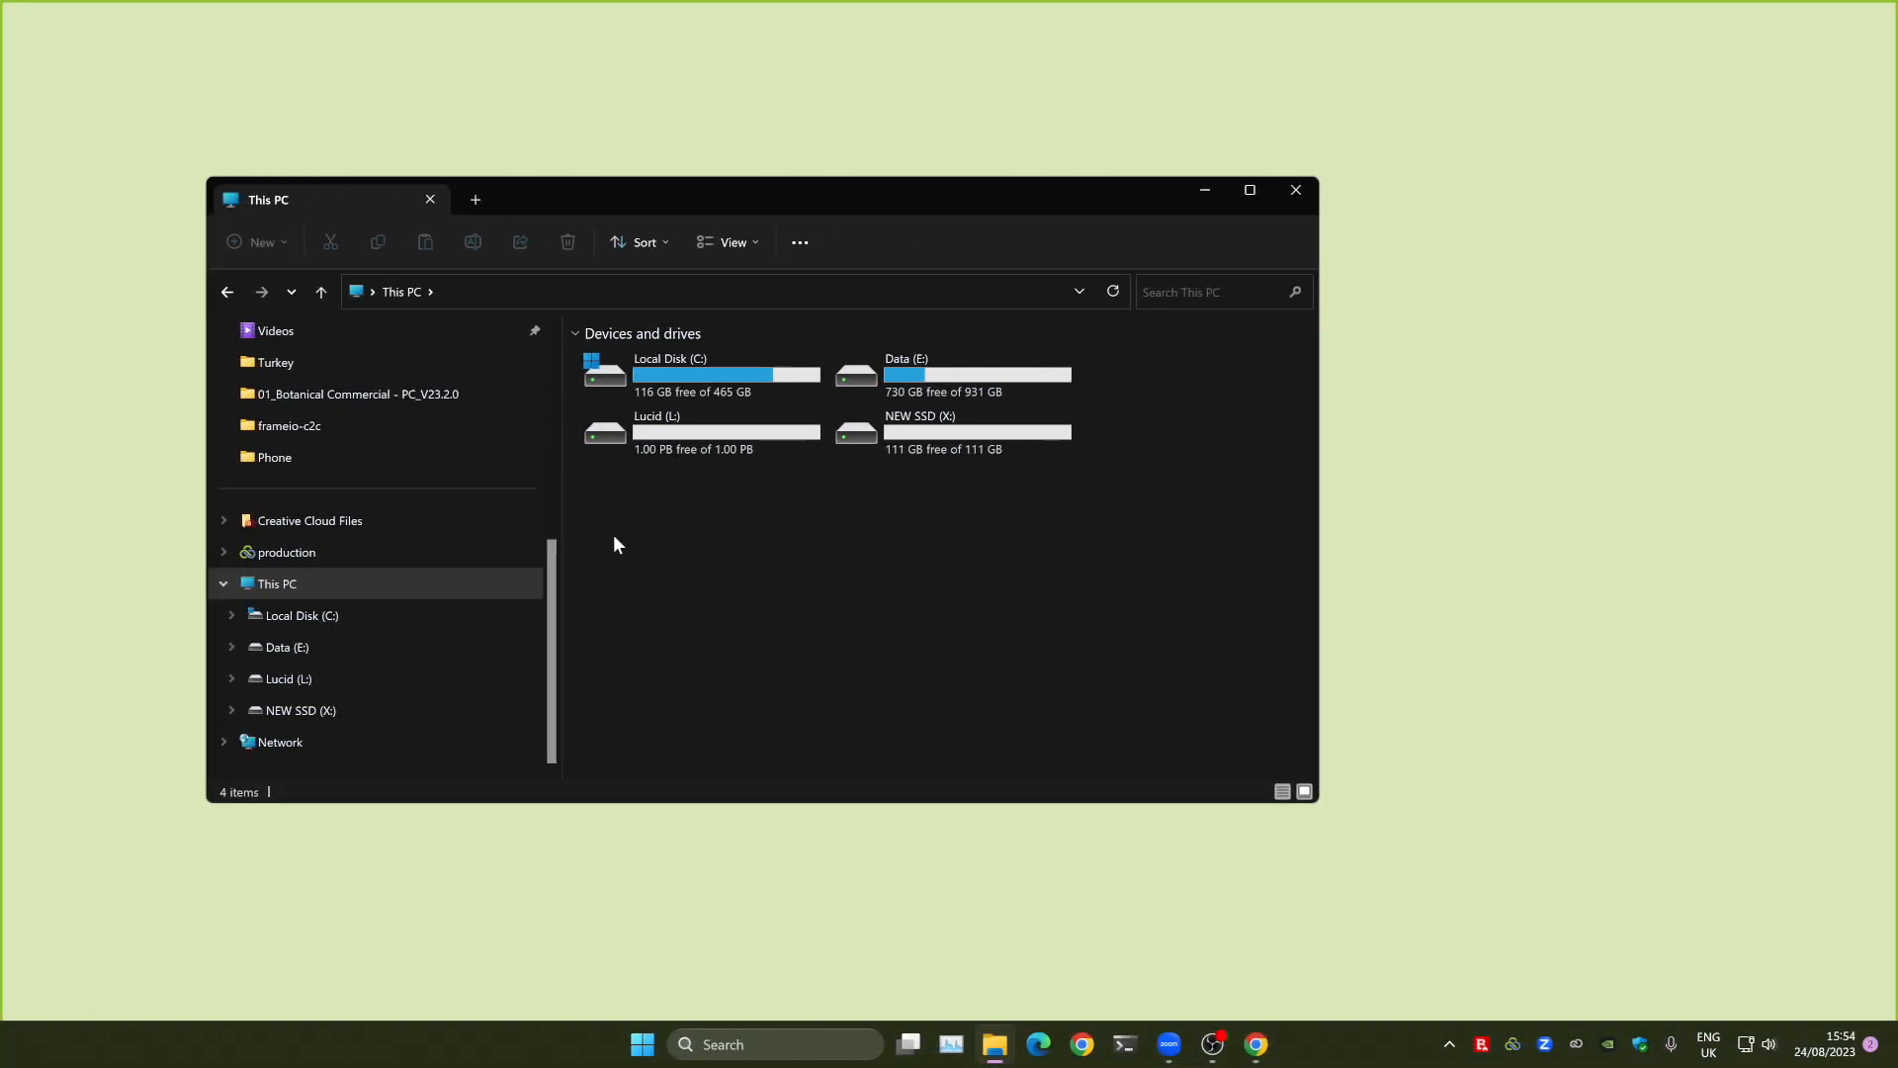
mouse_move(696, 375)
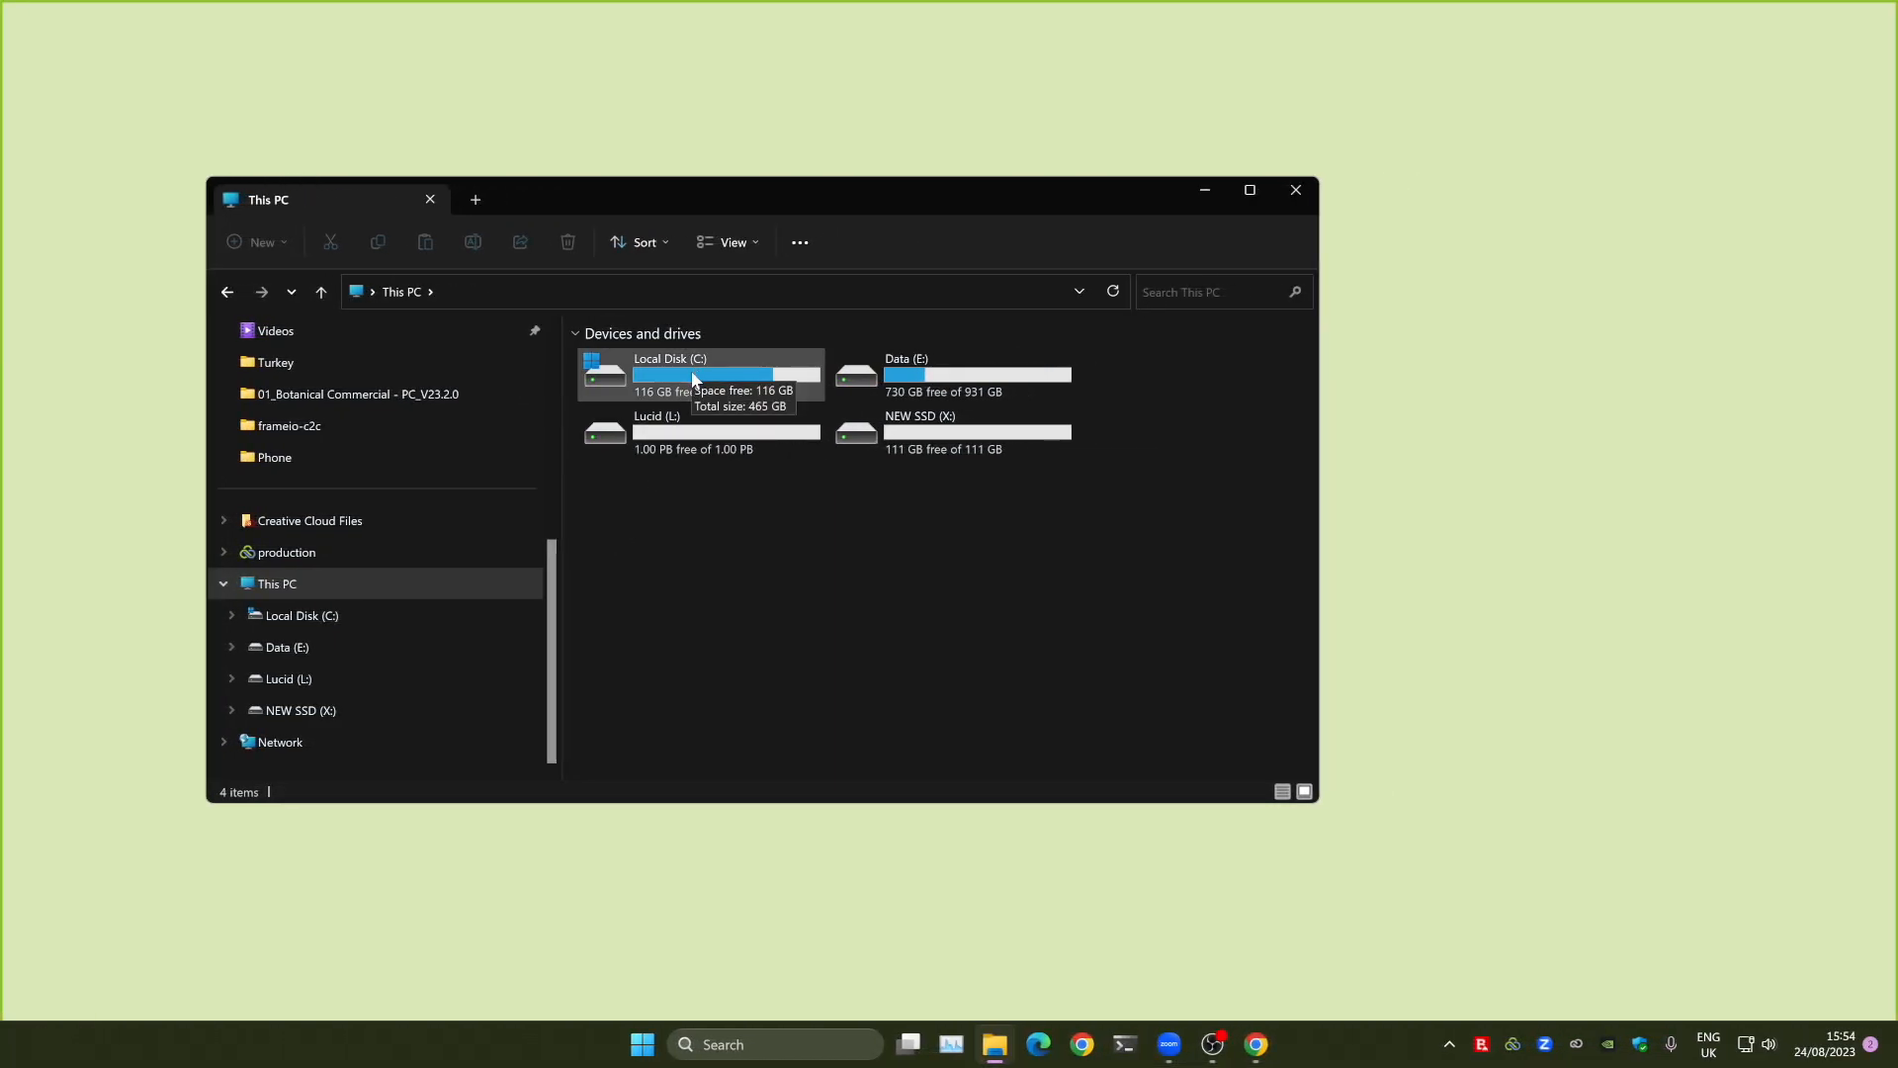
right_click(699, 372)
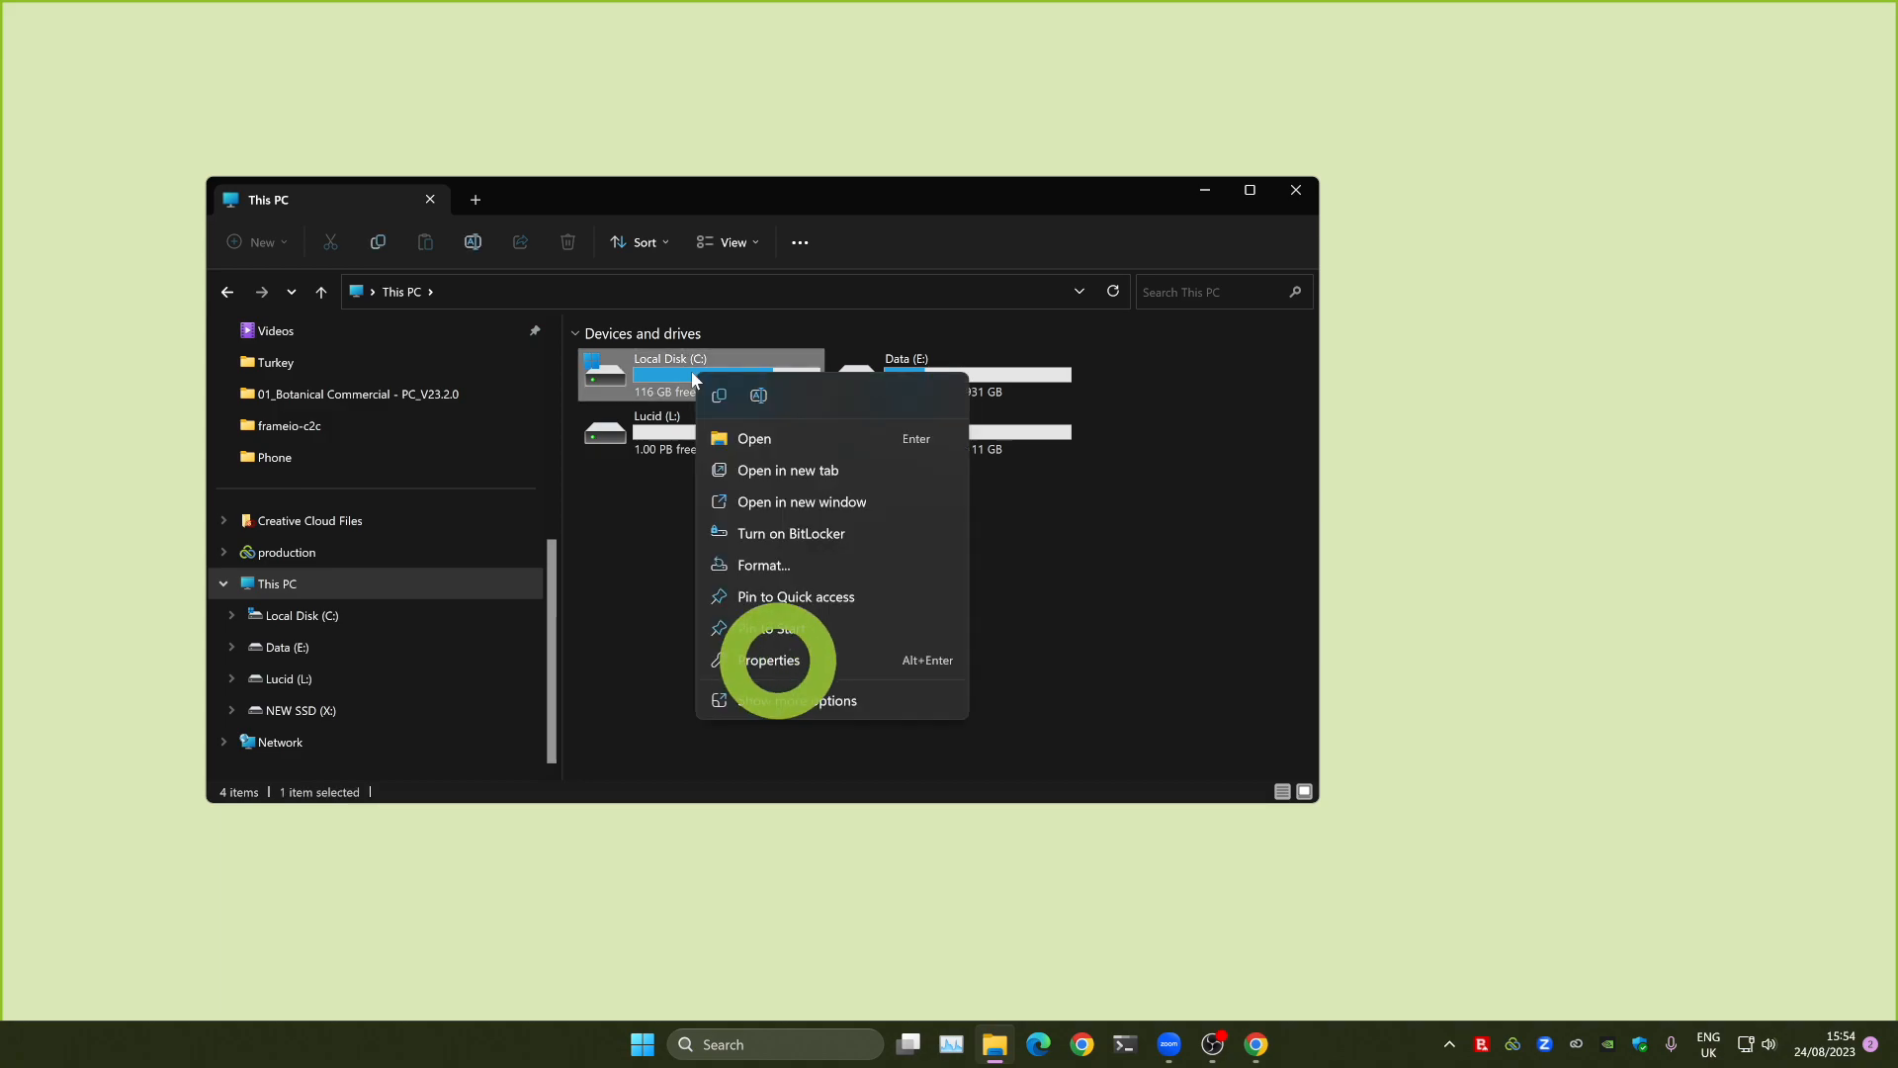
click(769, 660)
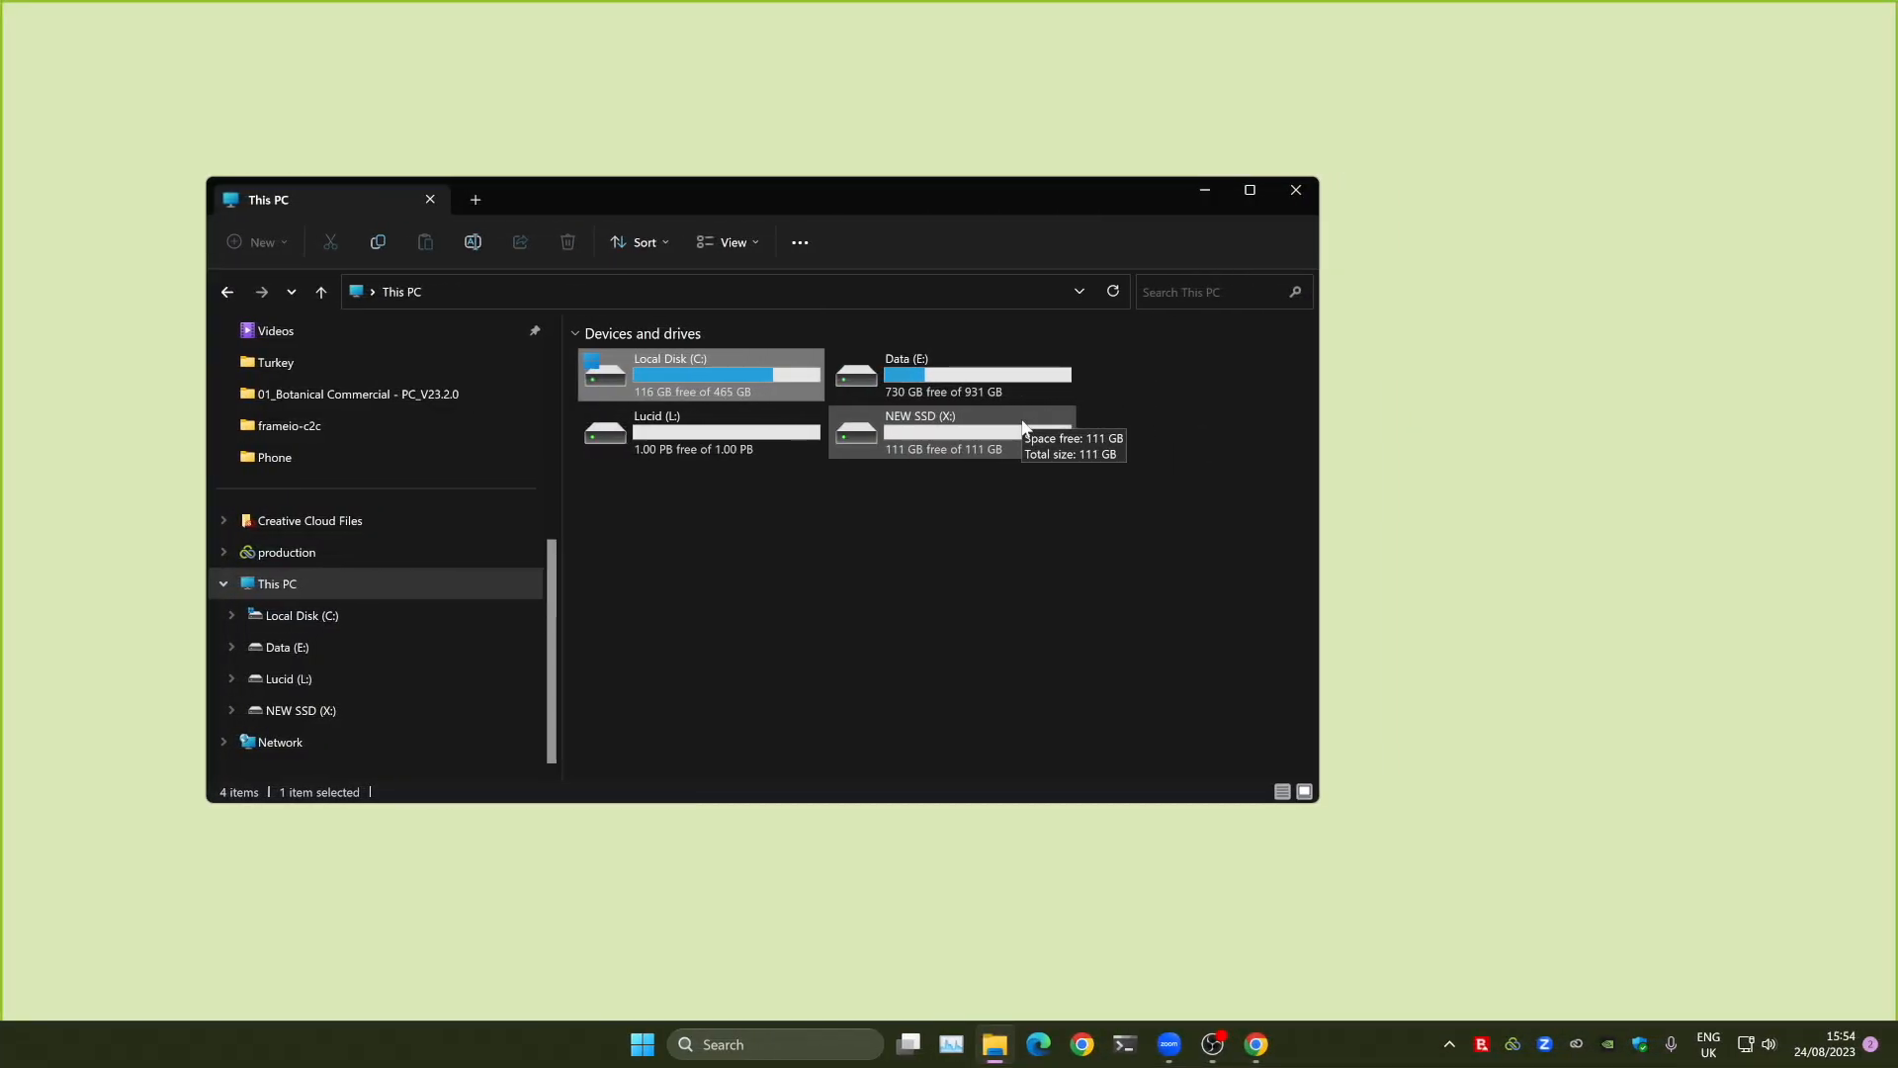
Format the NEW SSD (X:) drive as NTFS with volume label 'LucidLink Cache'.
right_click(1163, 466)
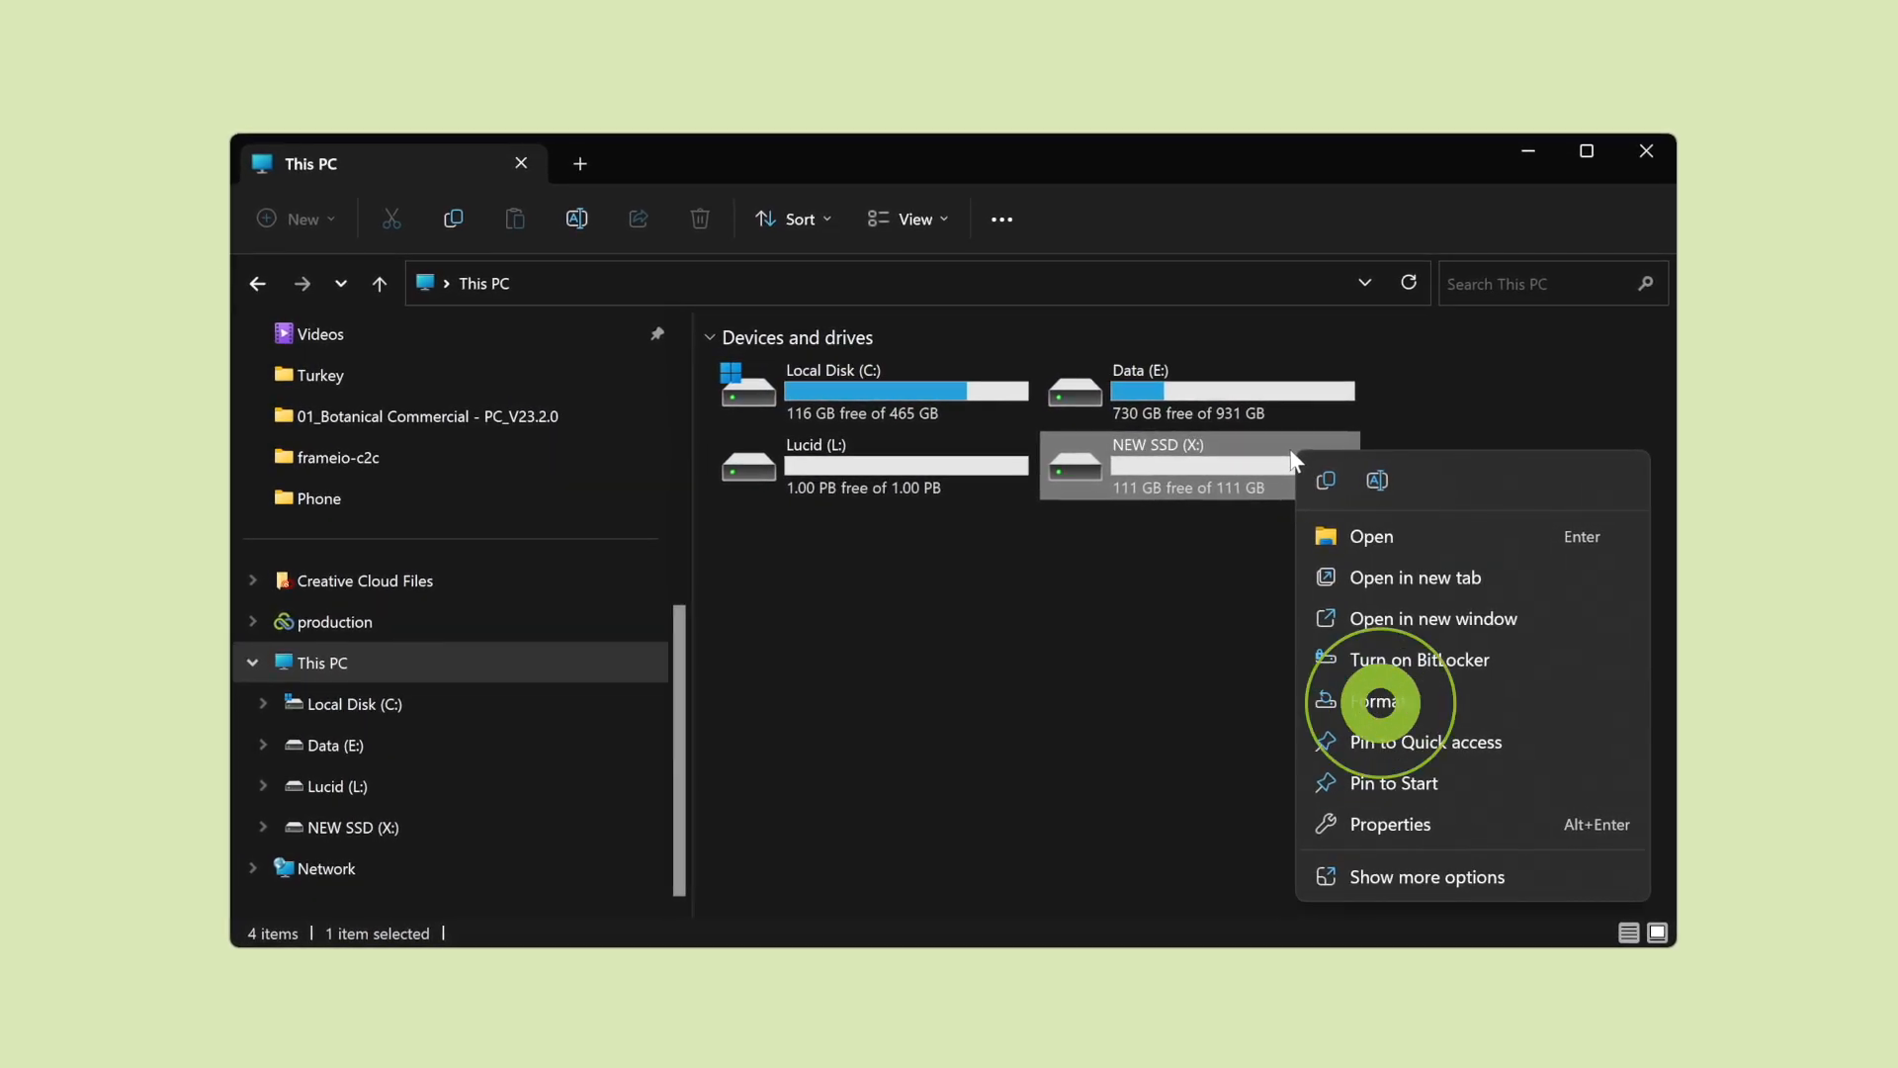
click(1376, 701)
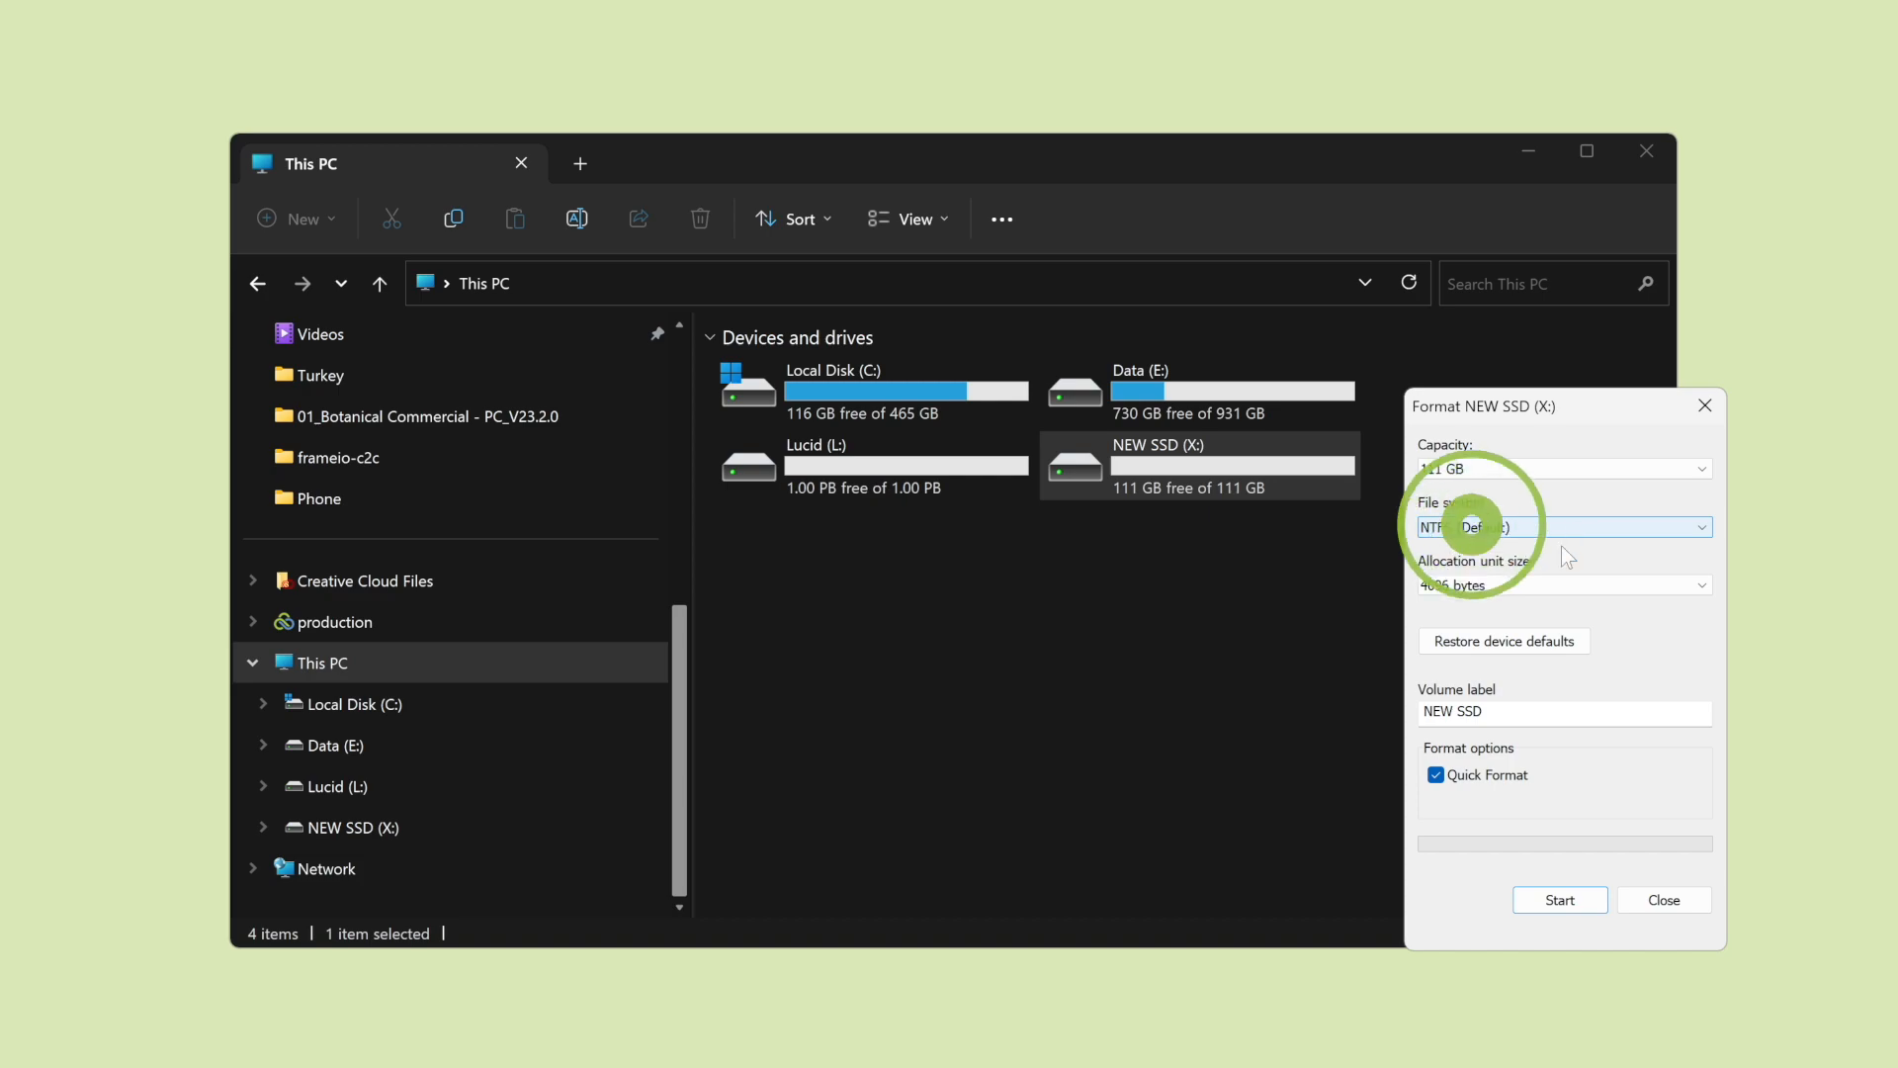
text(LucidLink Cache)
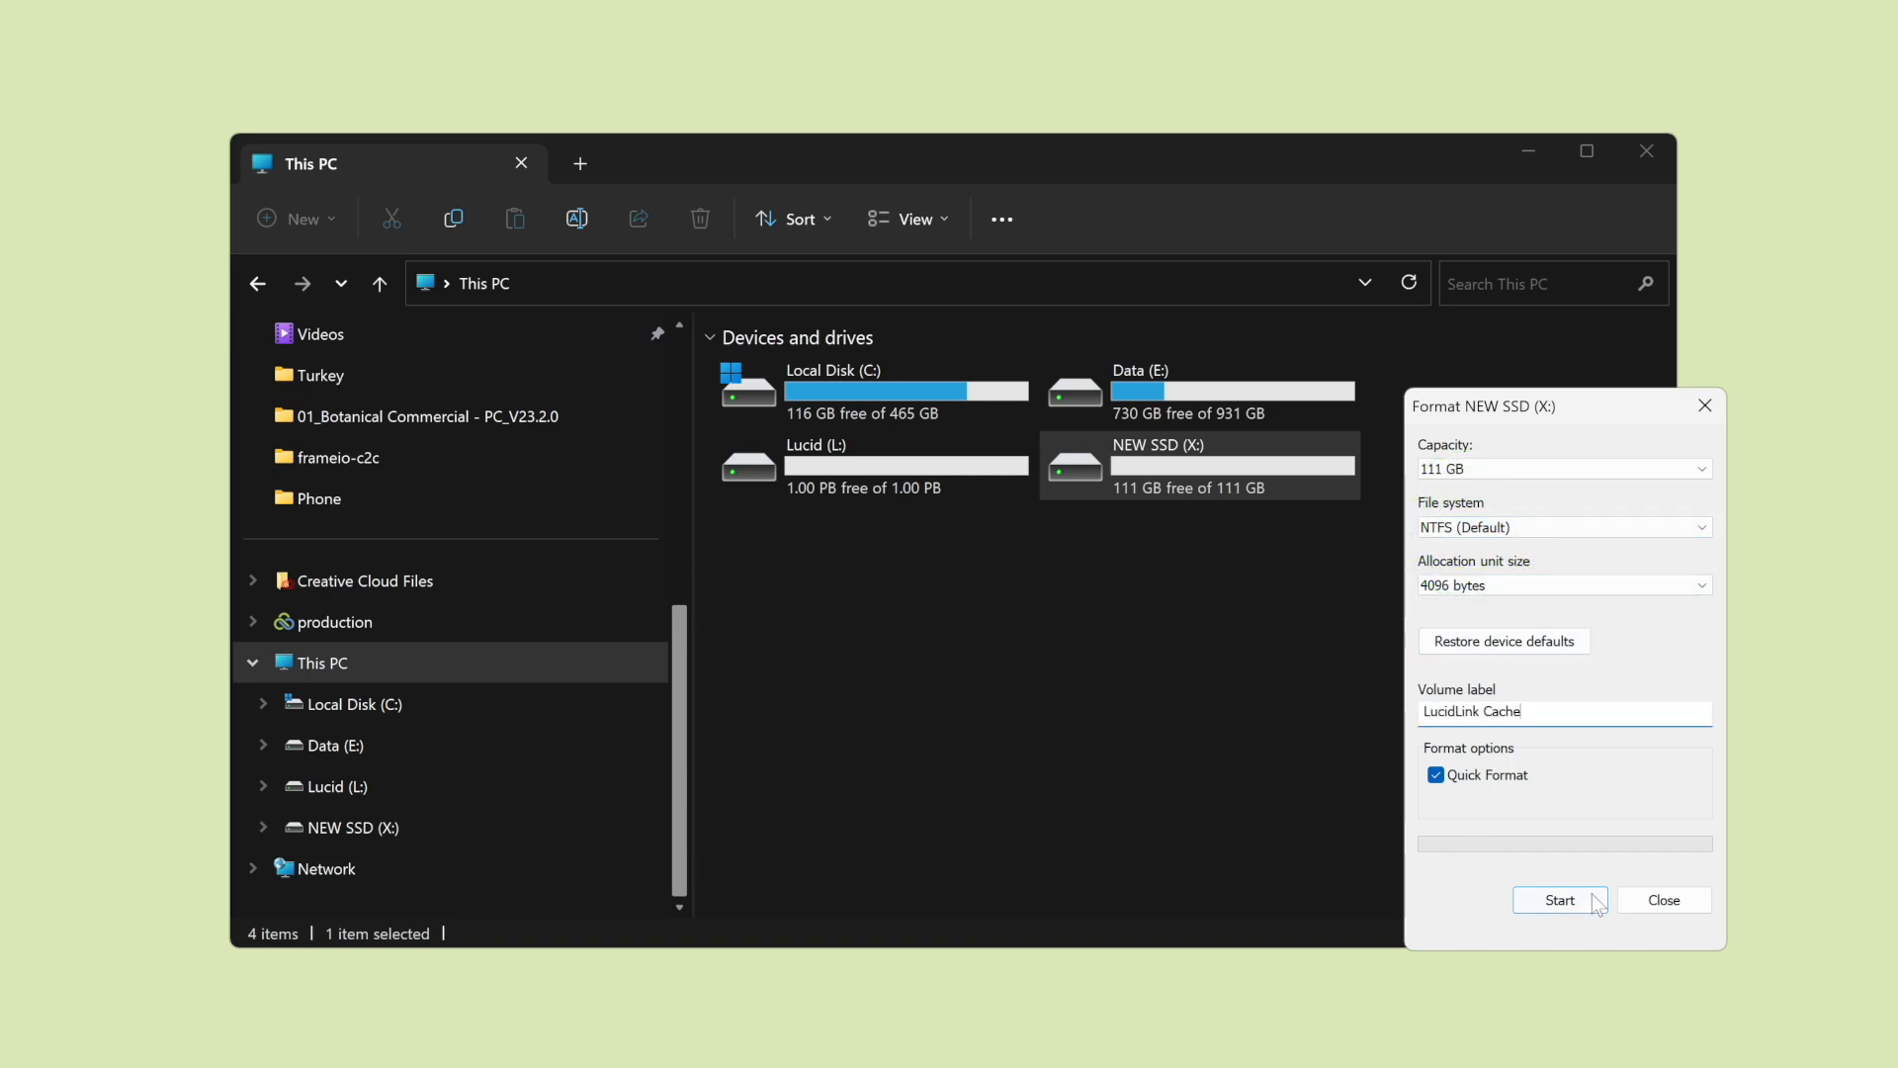
click(1559, 899)
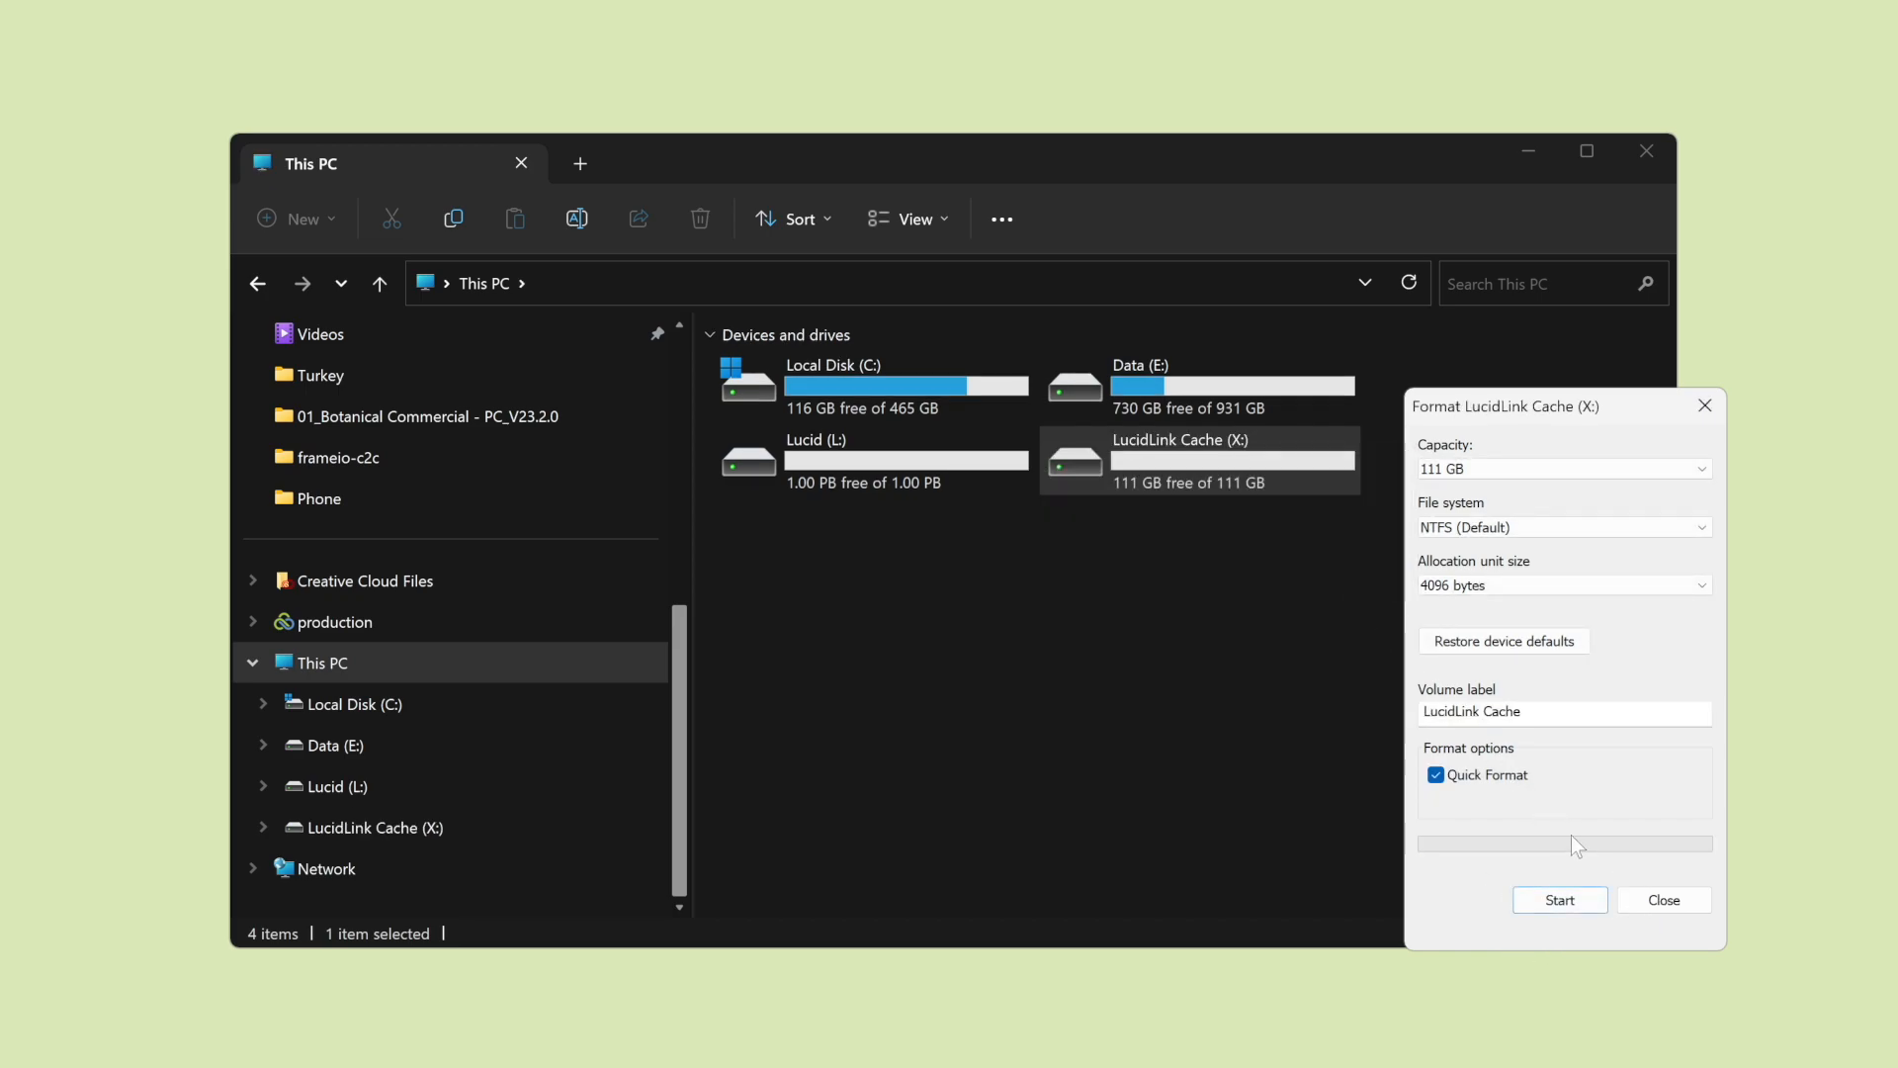
click(1662, 899)
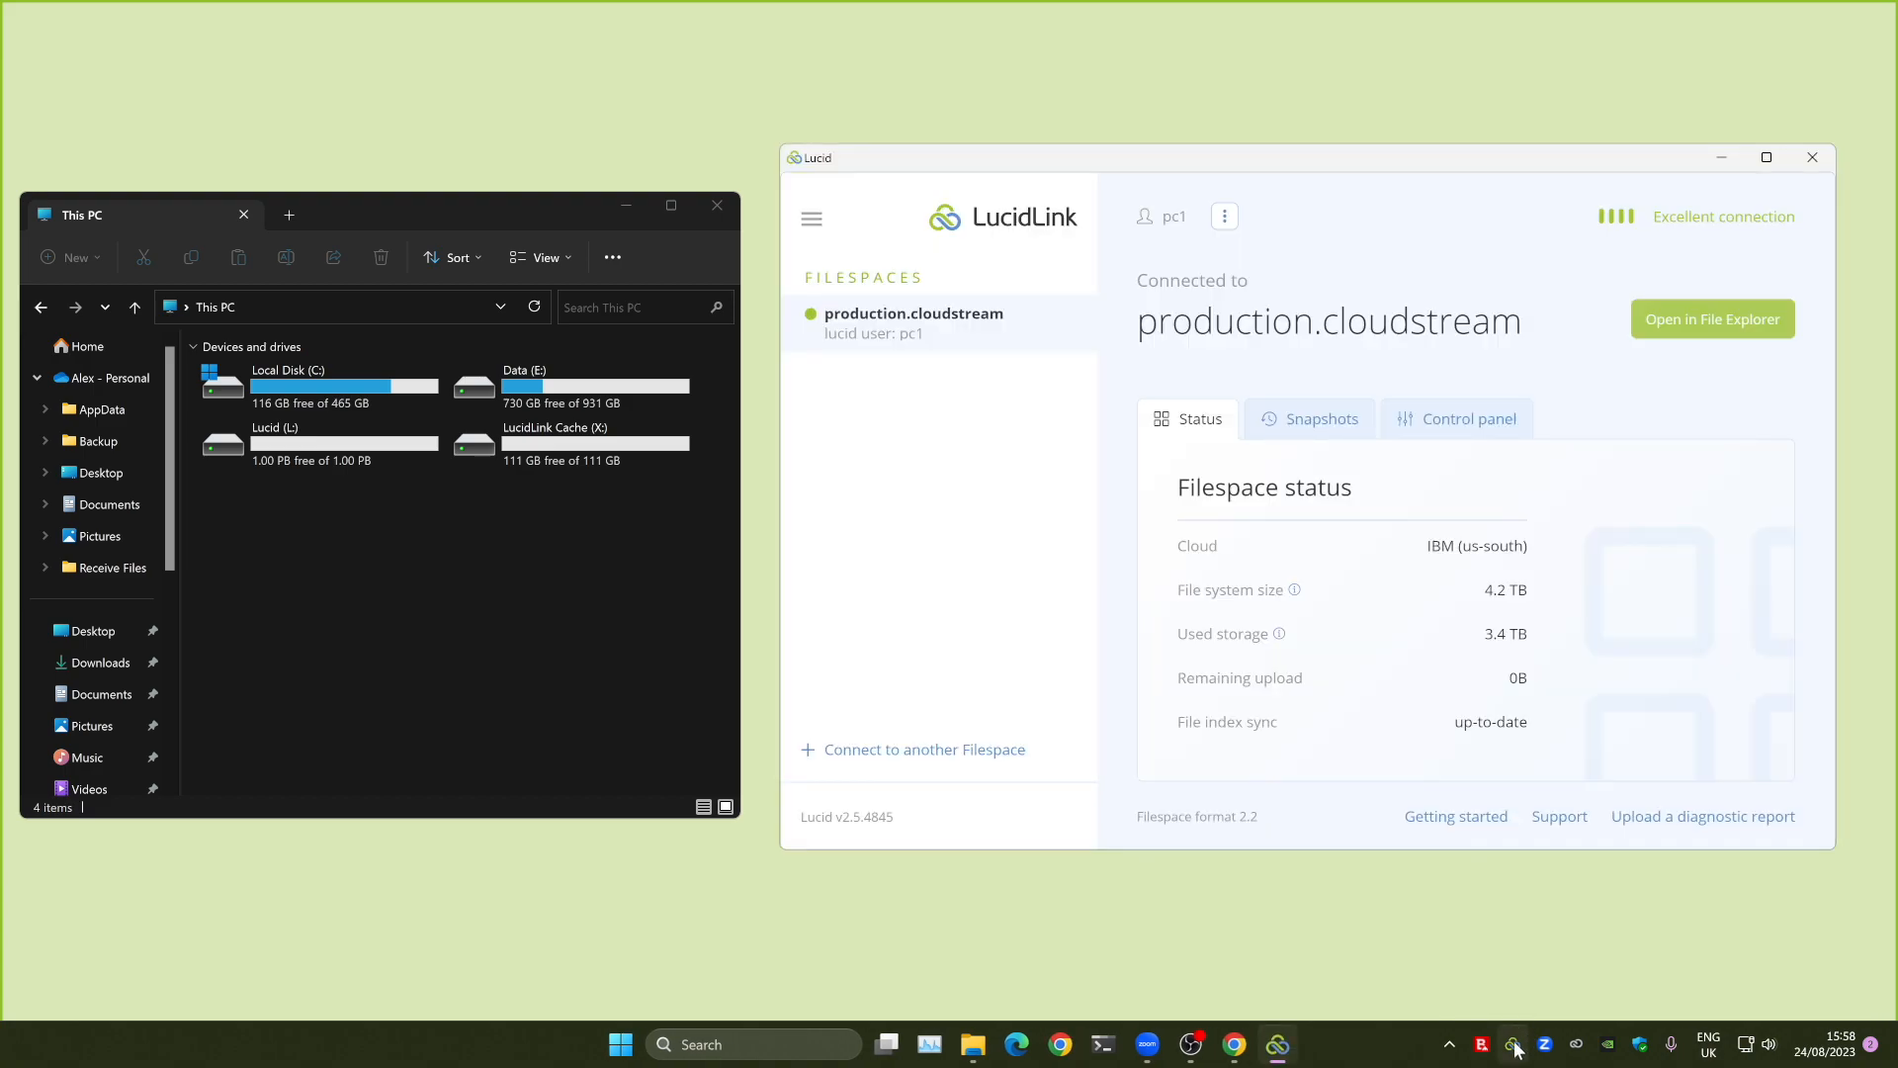
Change the filespace cache location to x:\production.cloudstream and reconnect.
click(1457, 417)
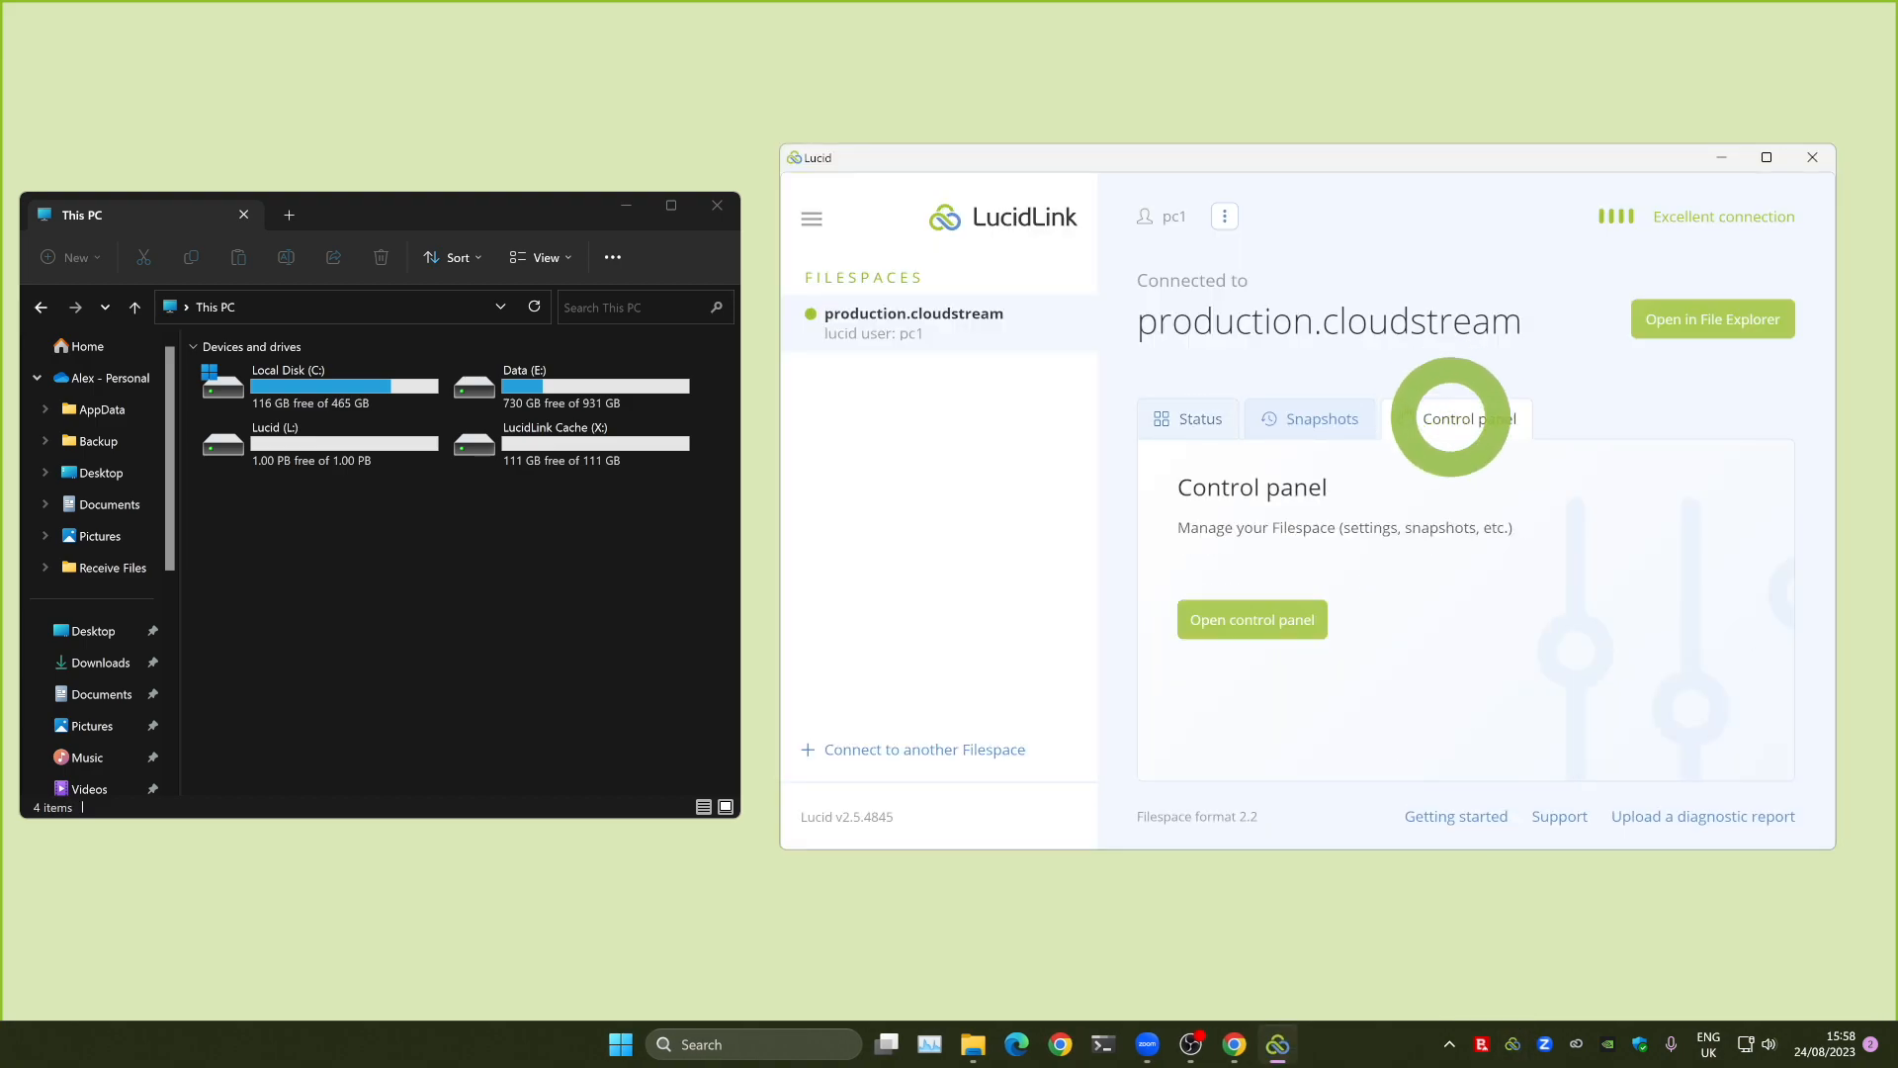
click(1250, 619)
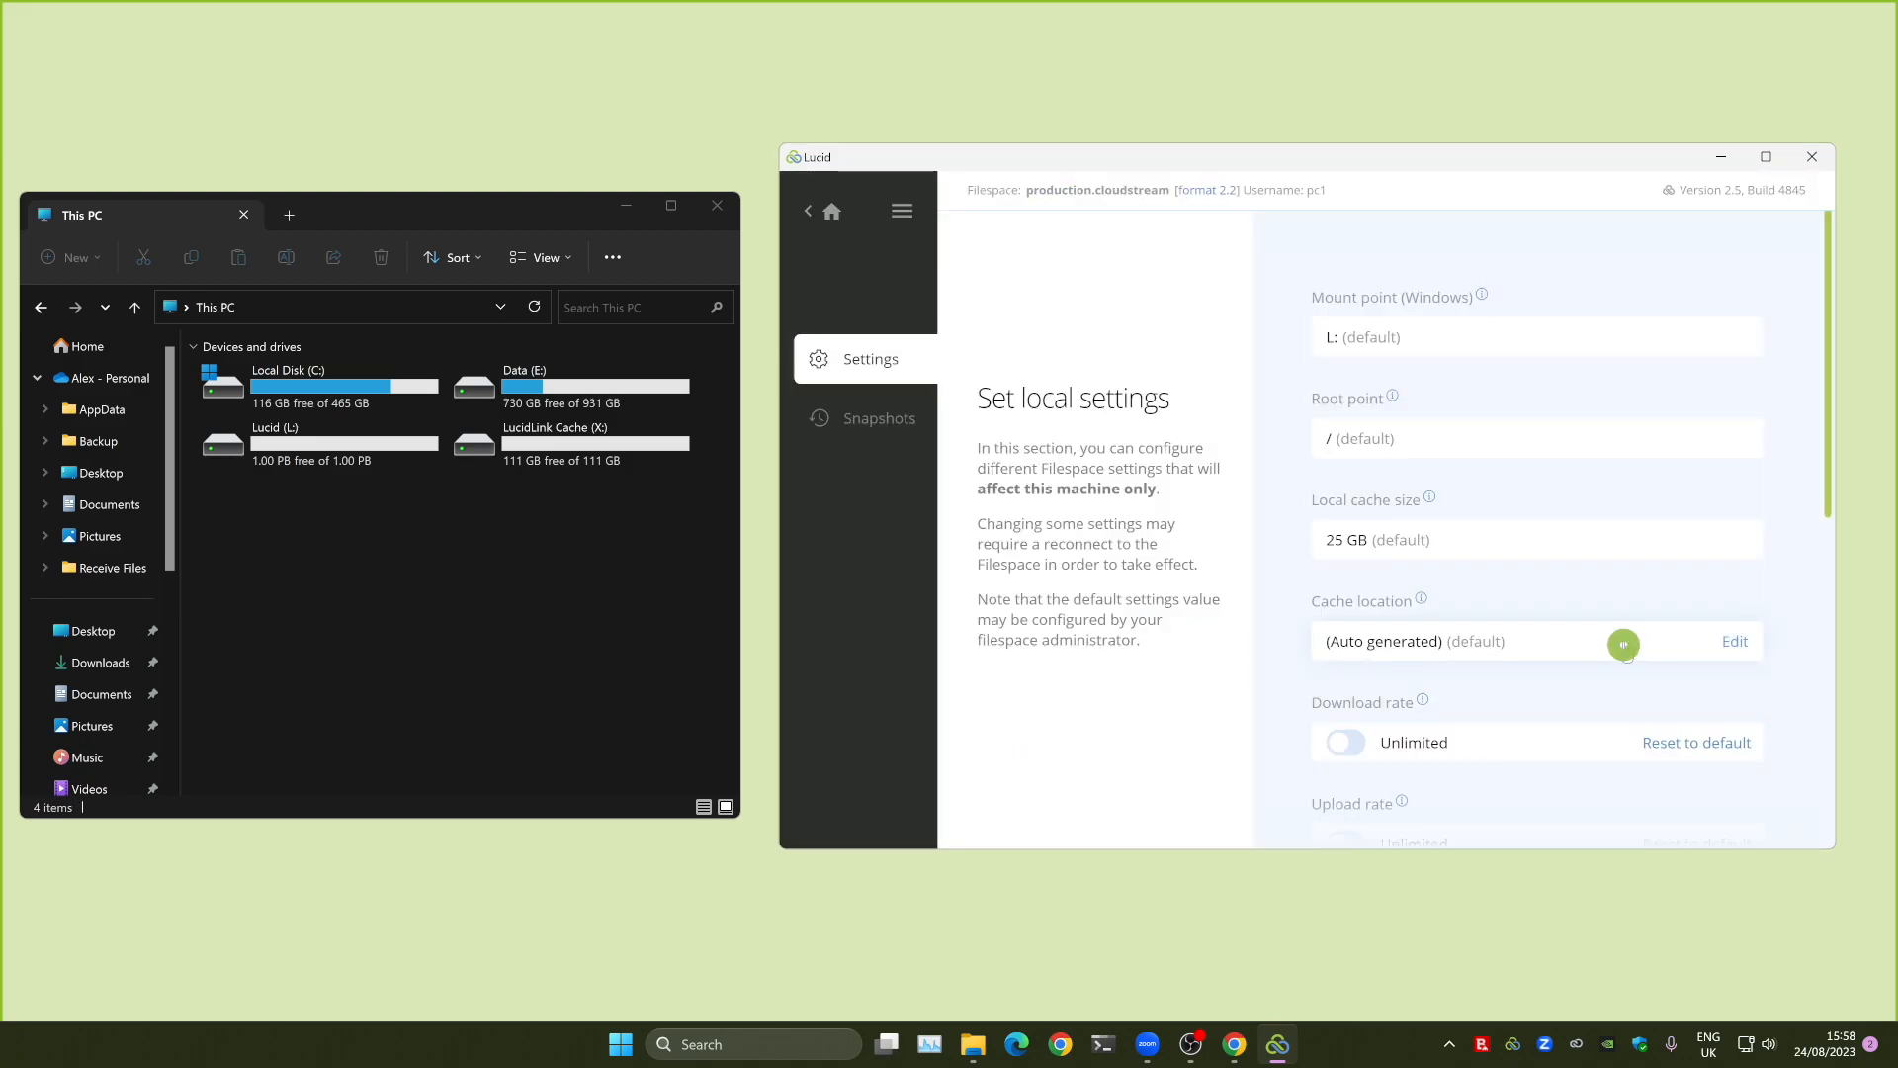
click(1733, 642)
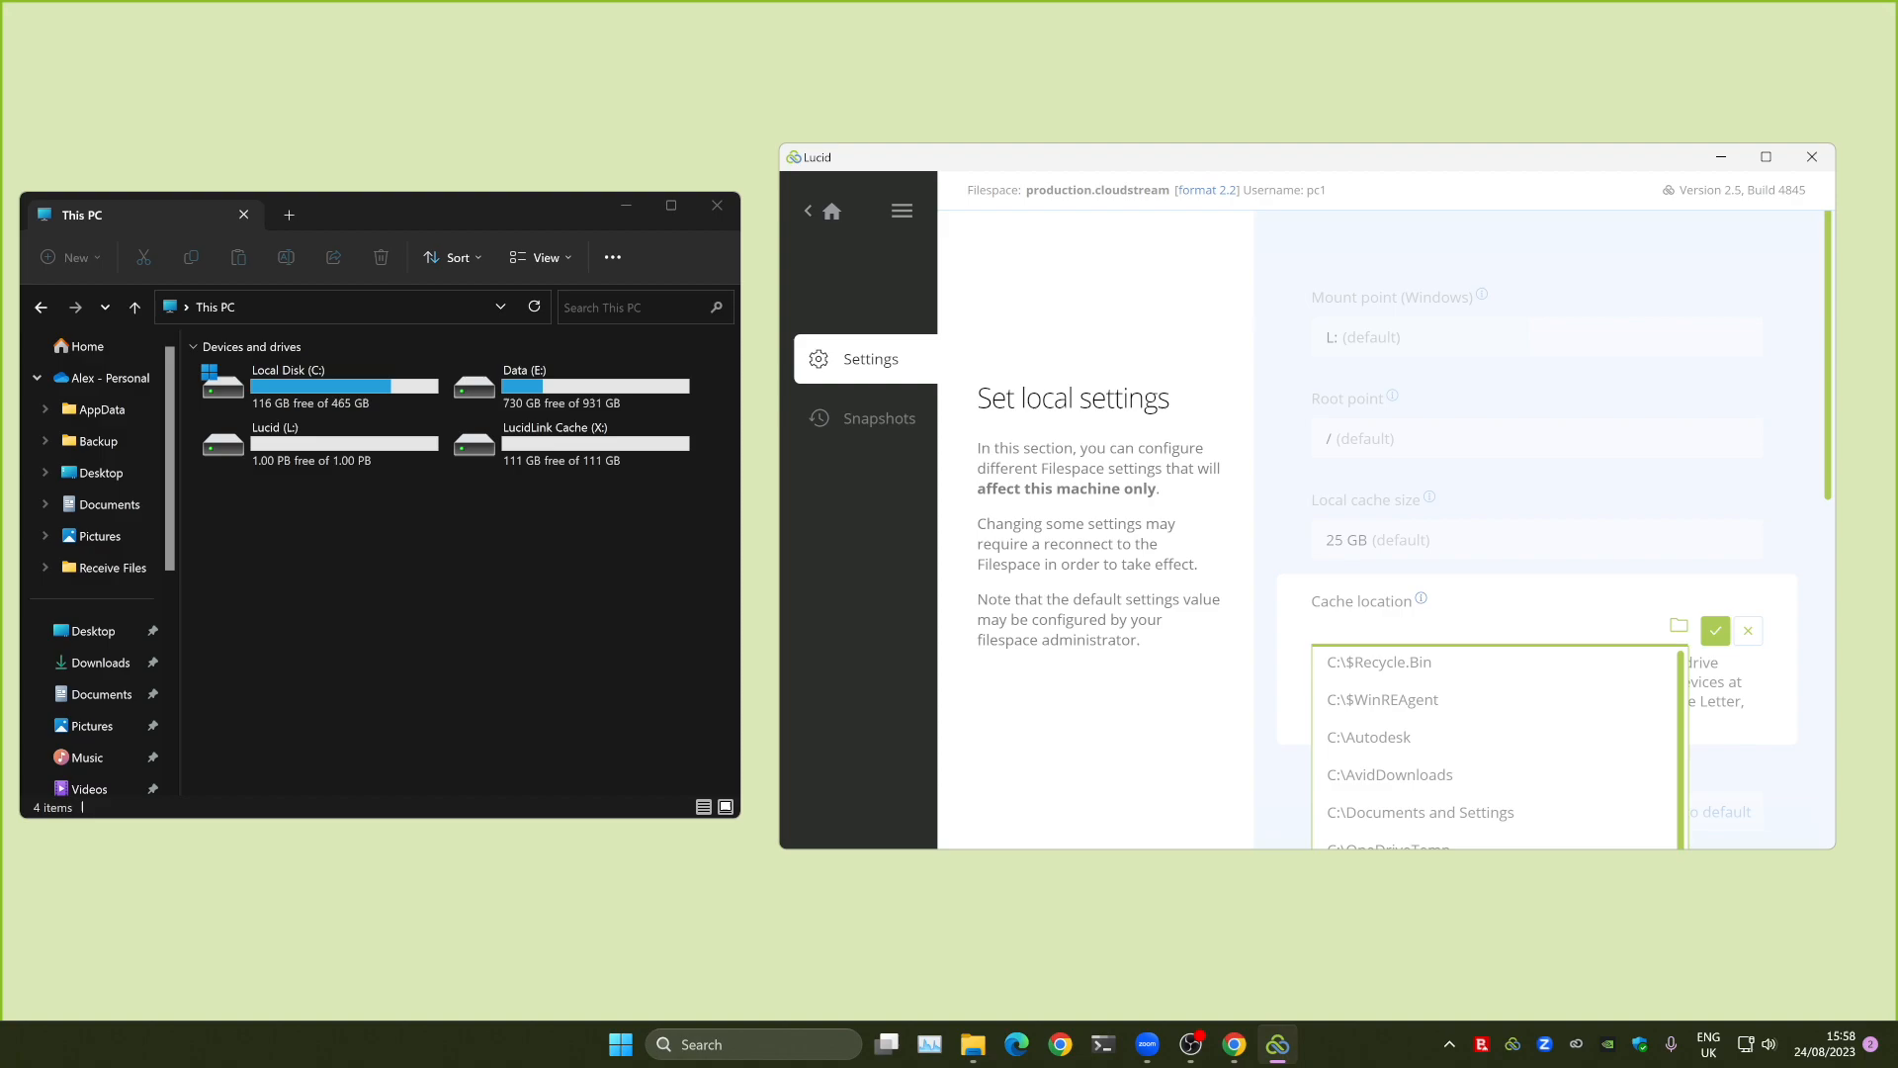
text(x:)
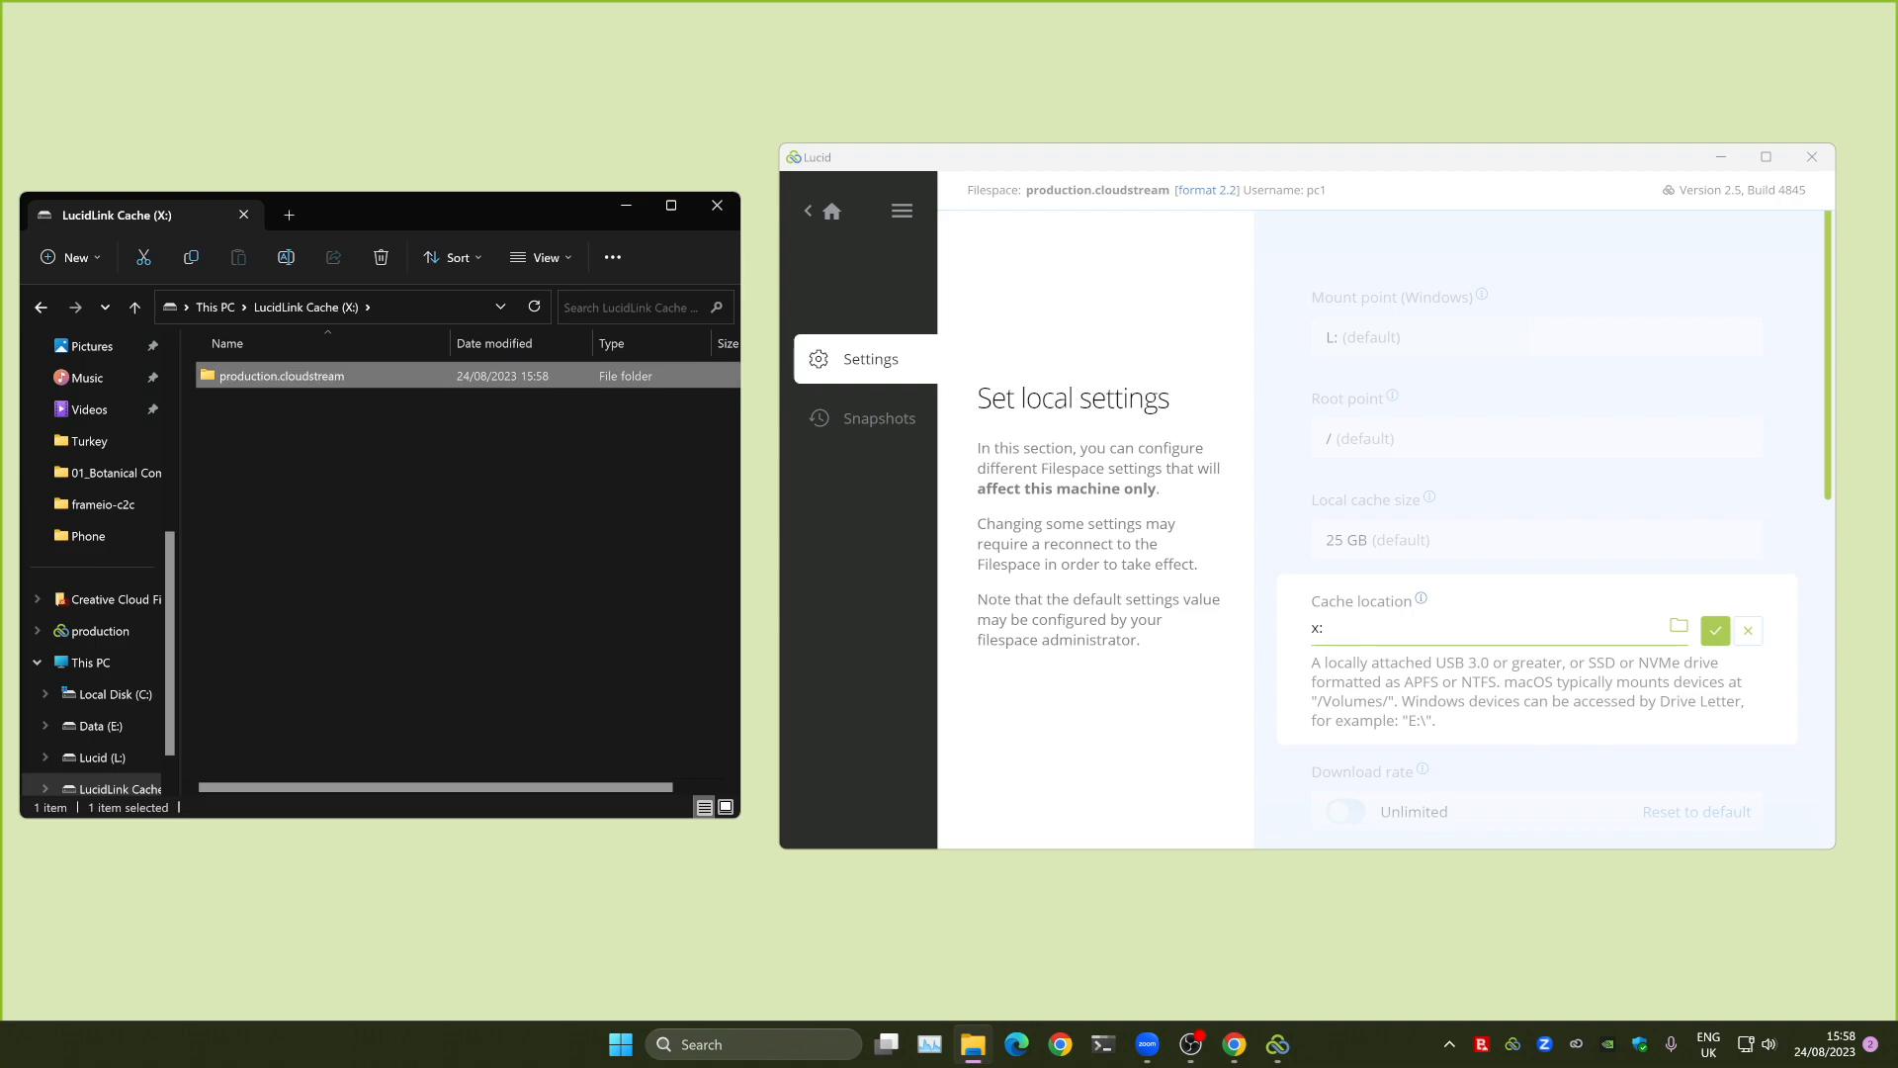
click(1714, 629)
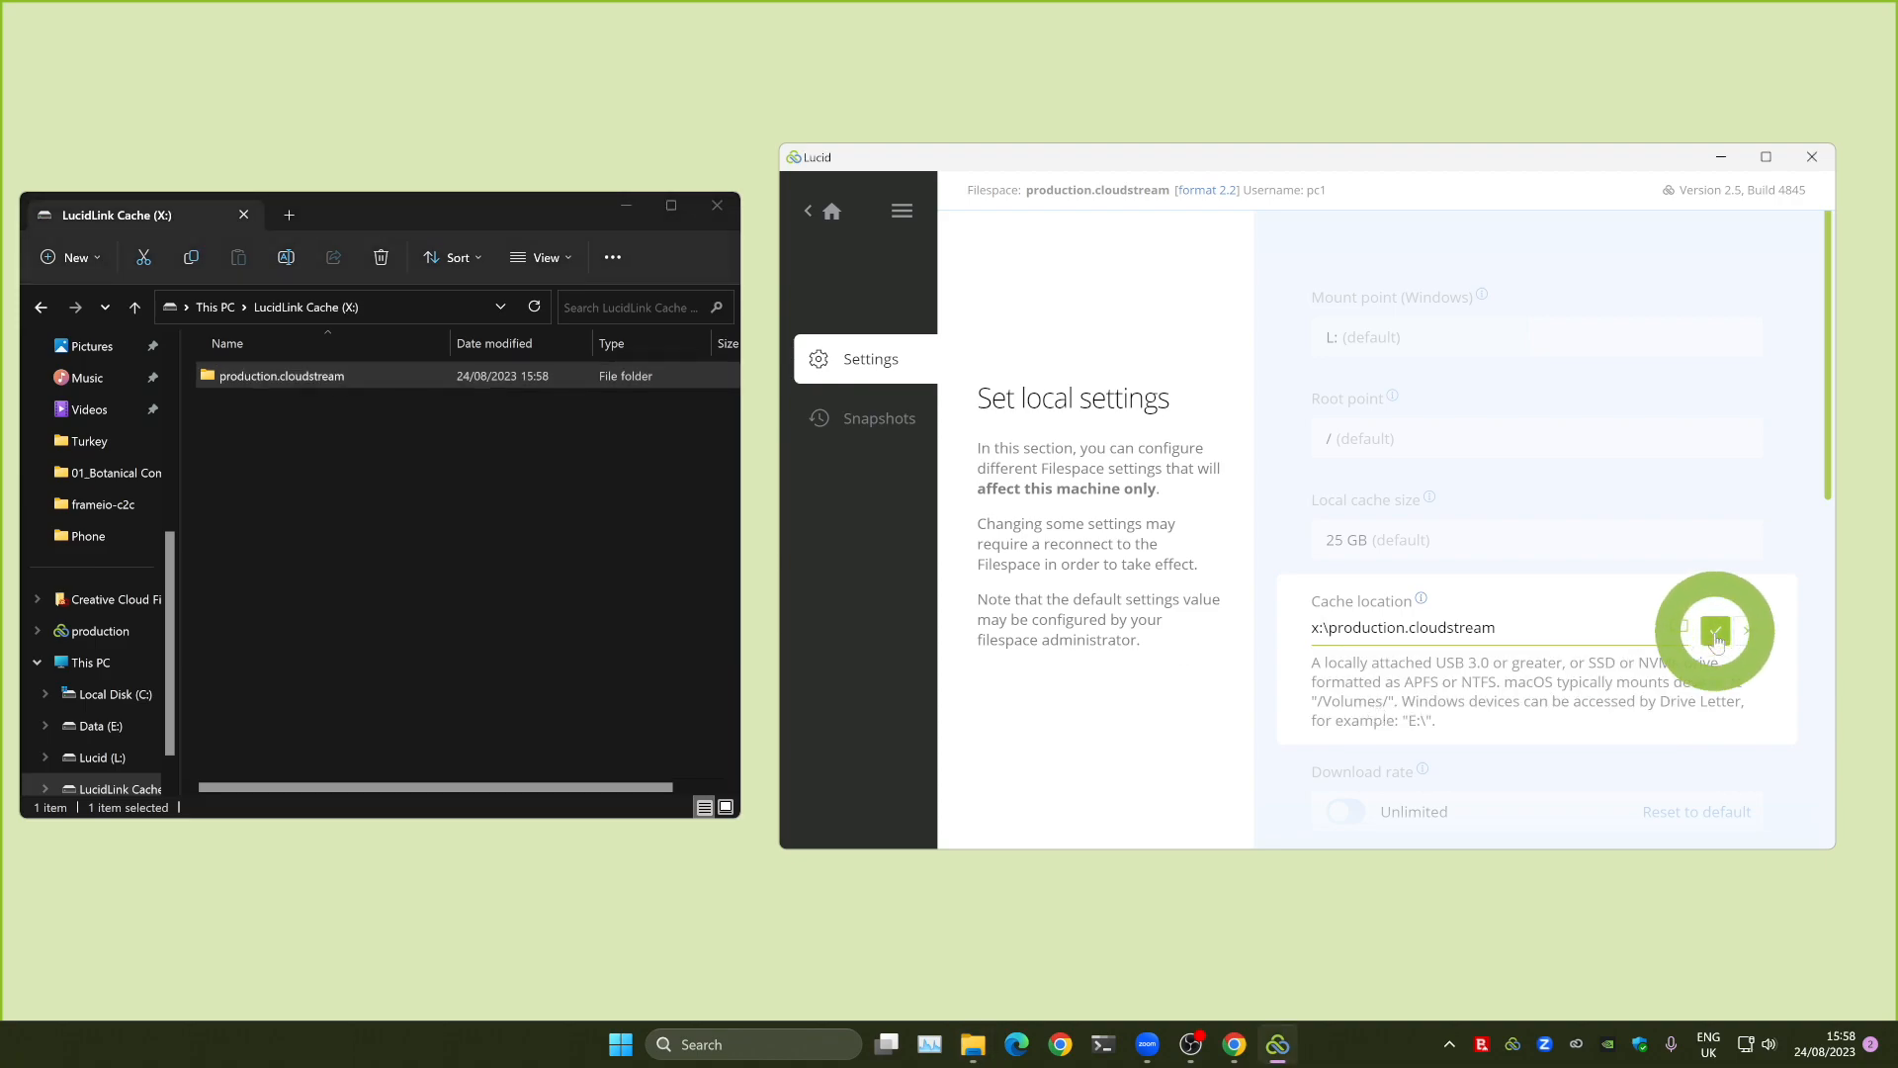
click(1716, 631)
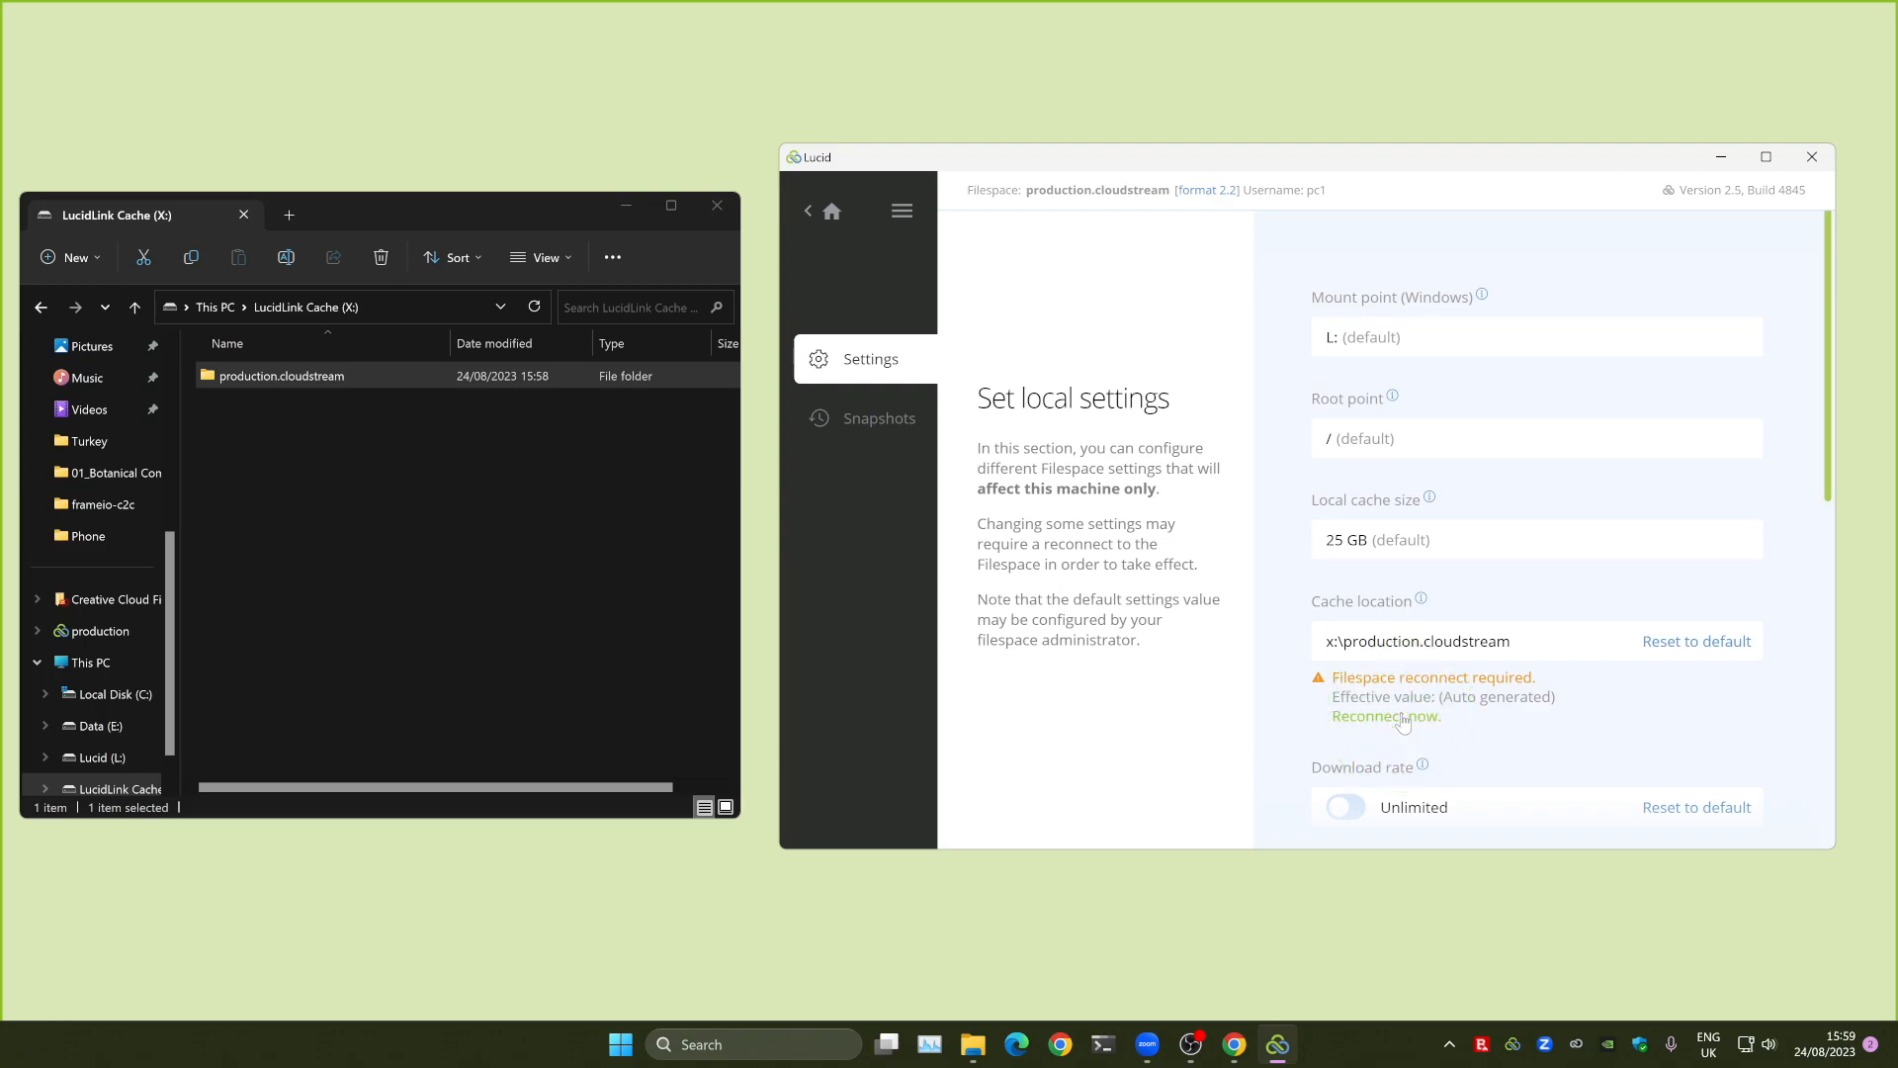
scroll(down, 3)
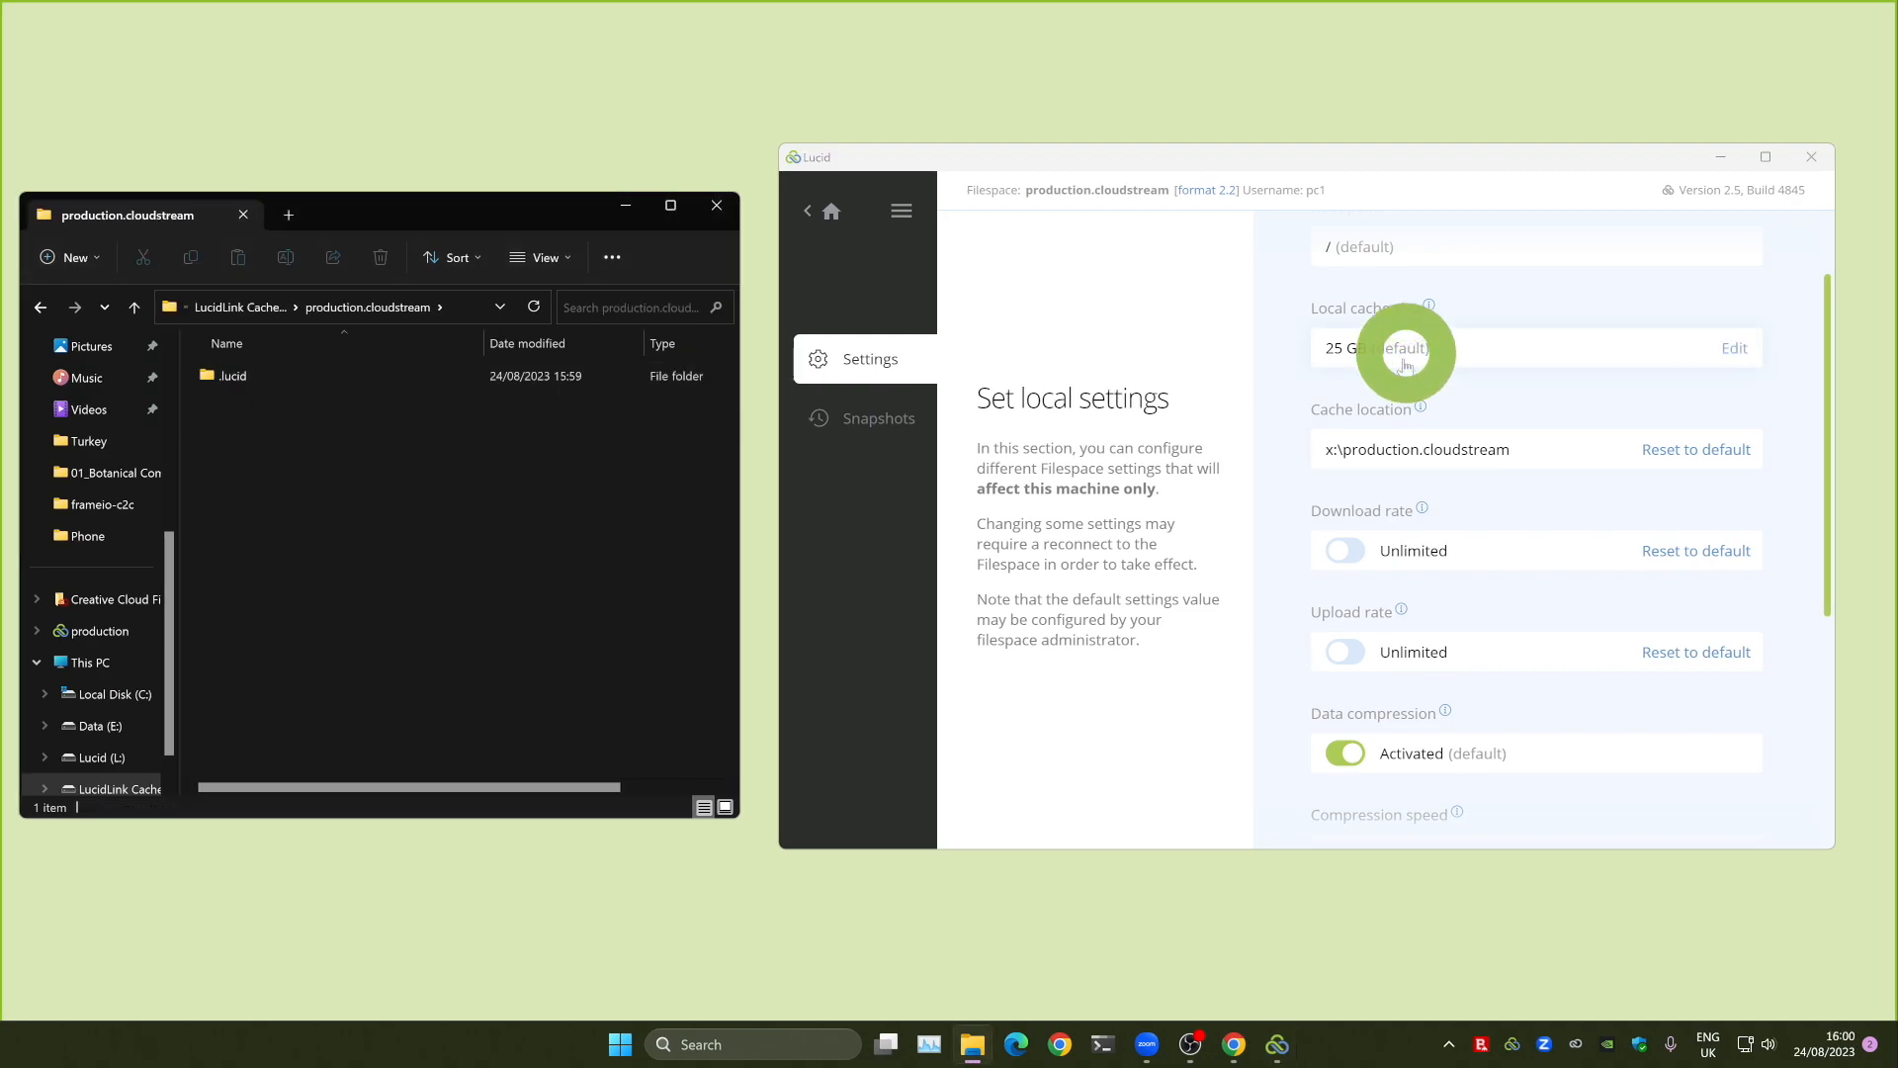
Change Local cache size from 25 GB to 100 GB and save.
click(1732, 349)
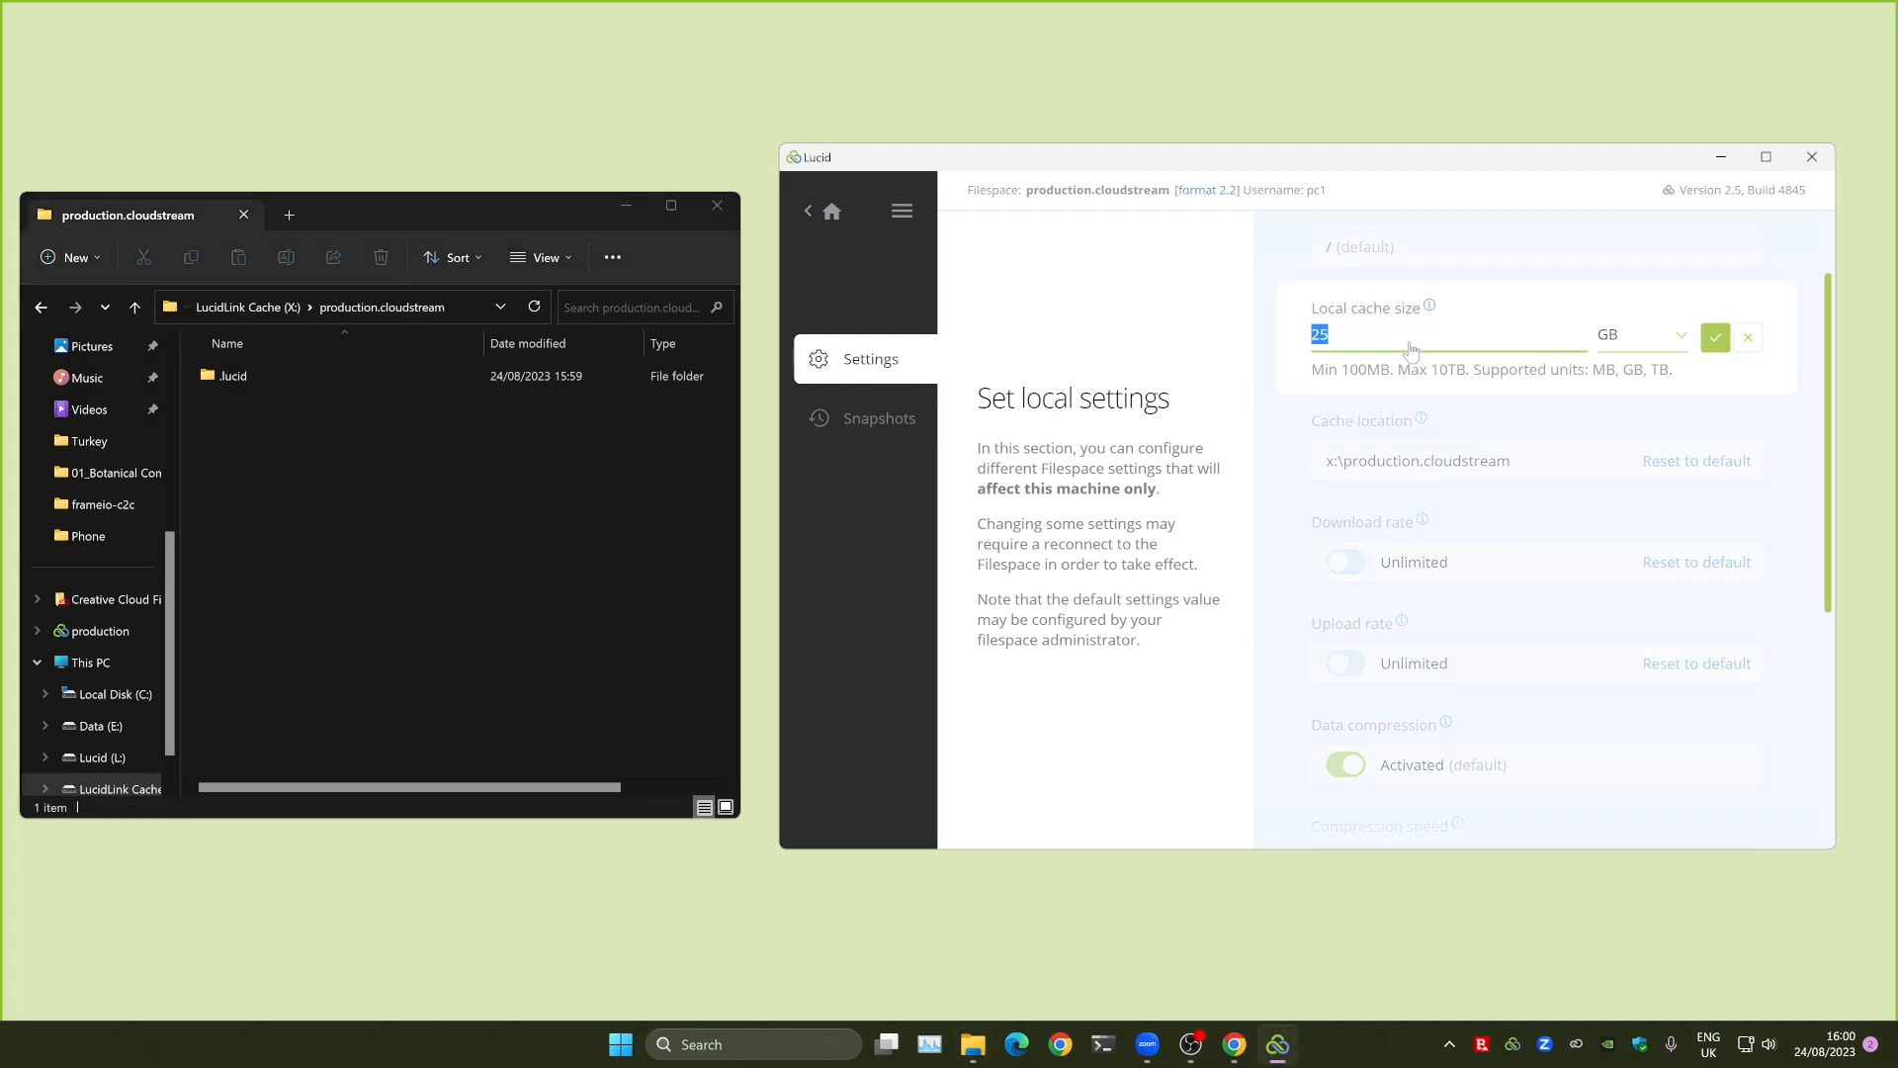
text(100)
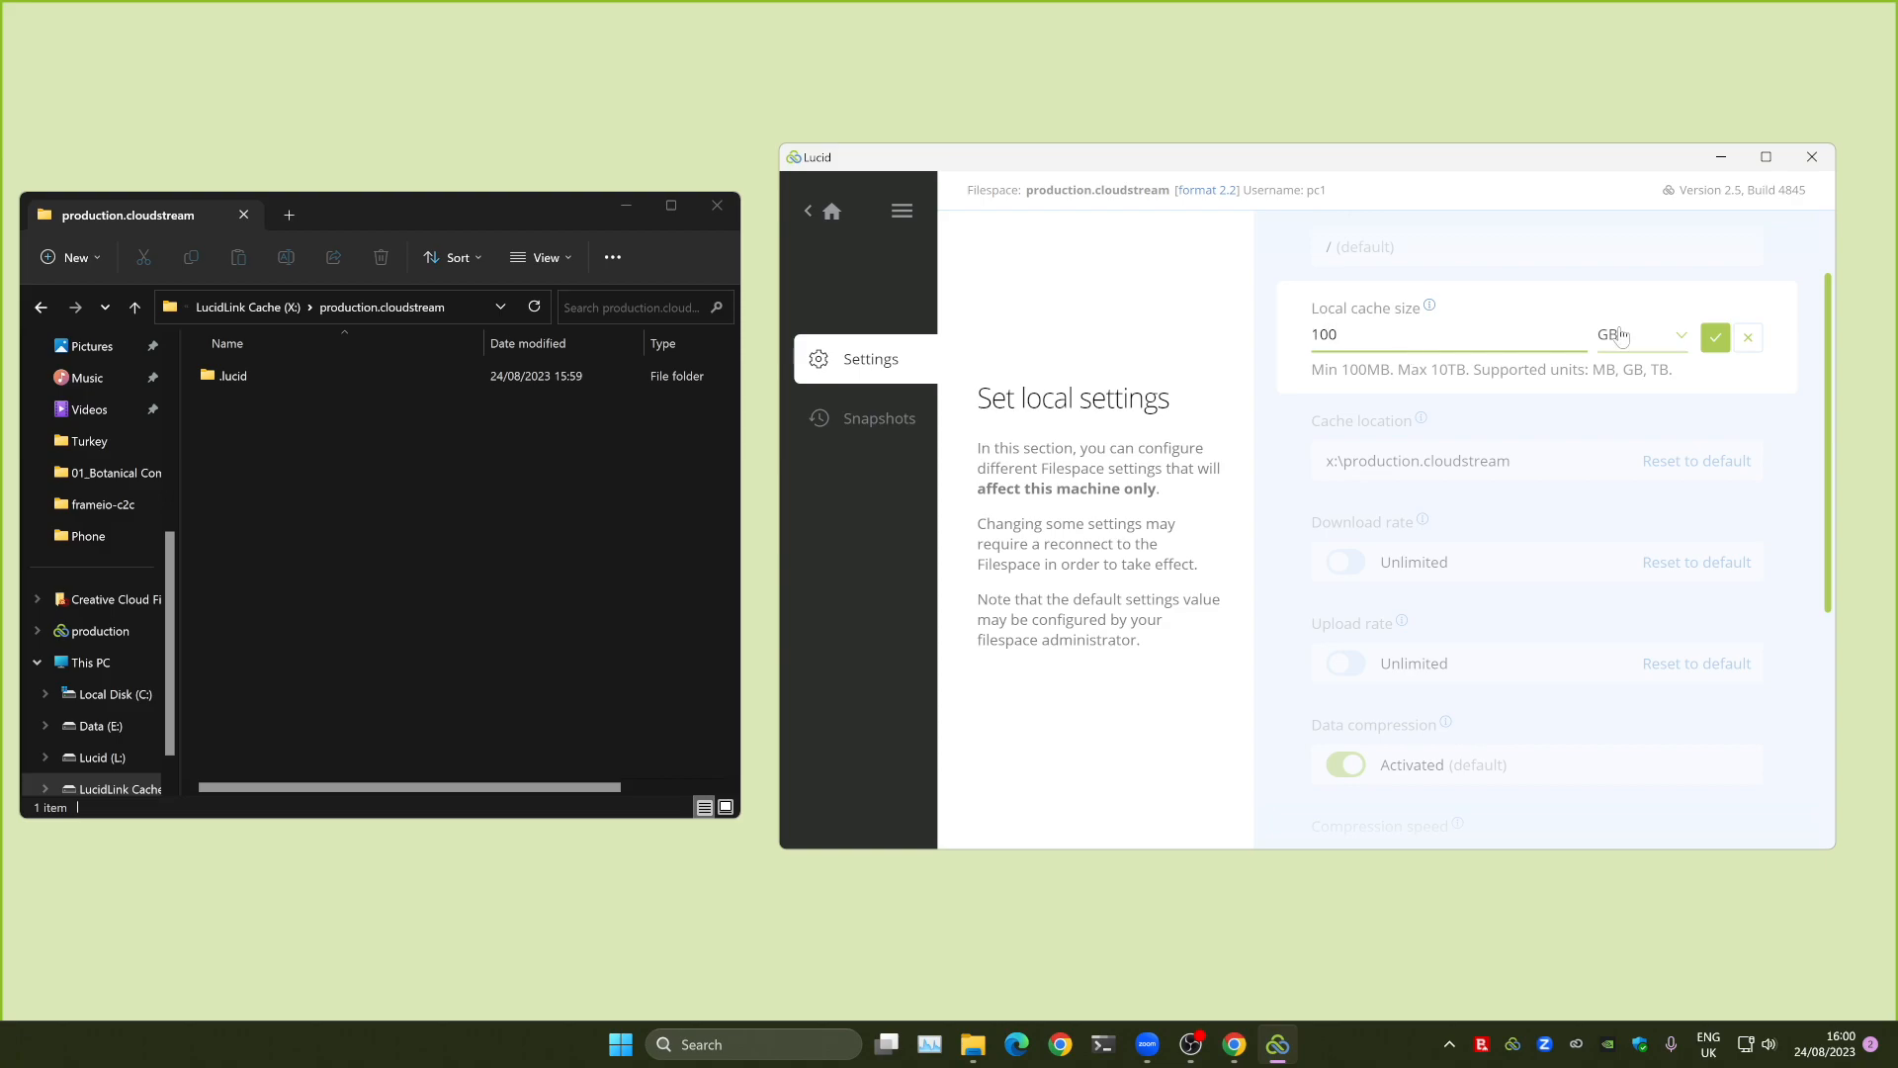
click(1714, 338)
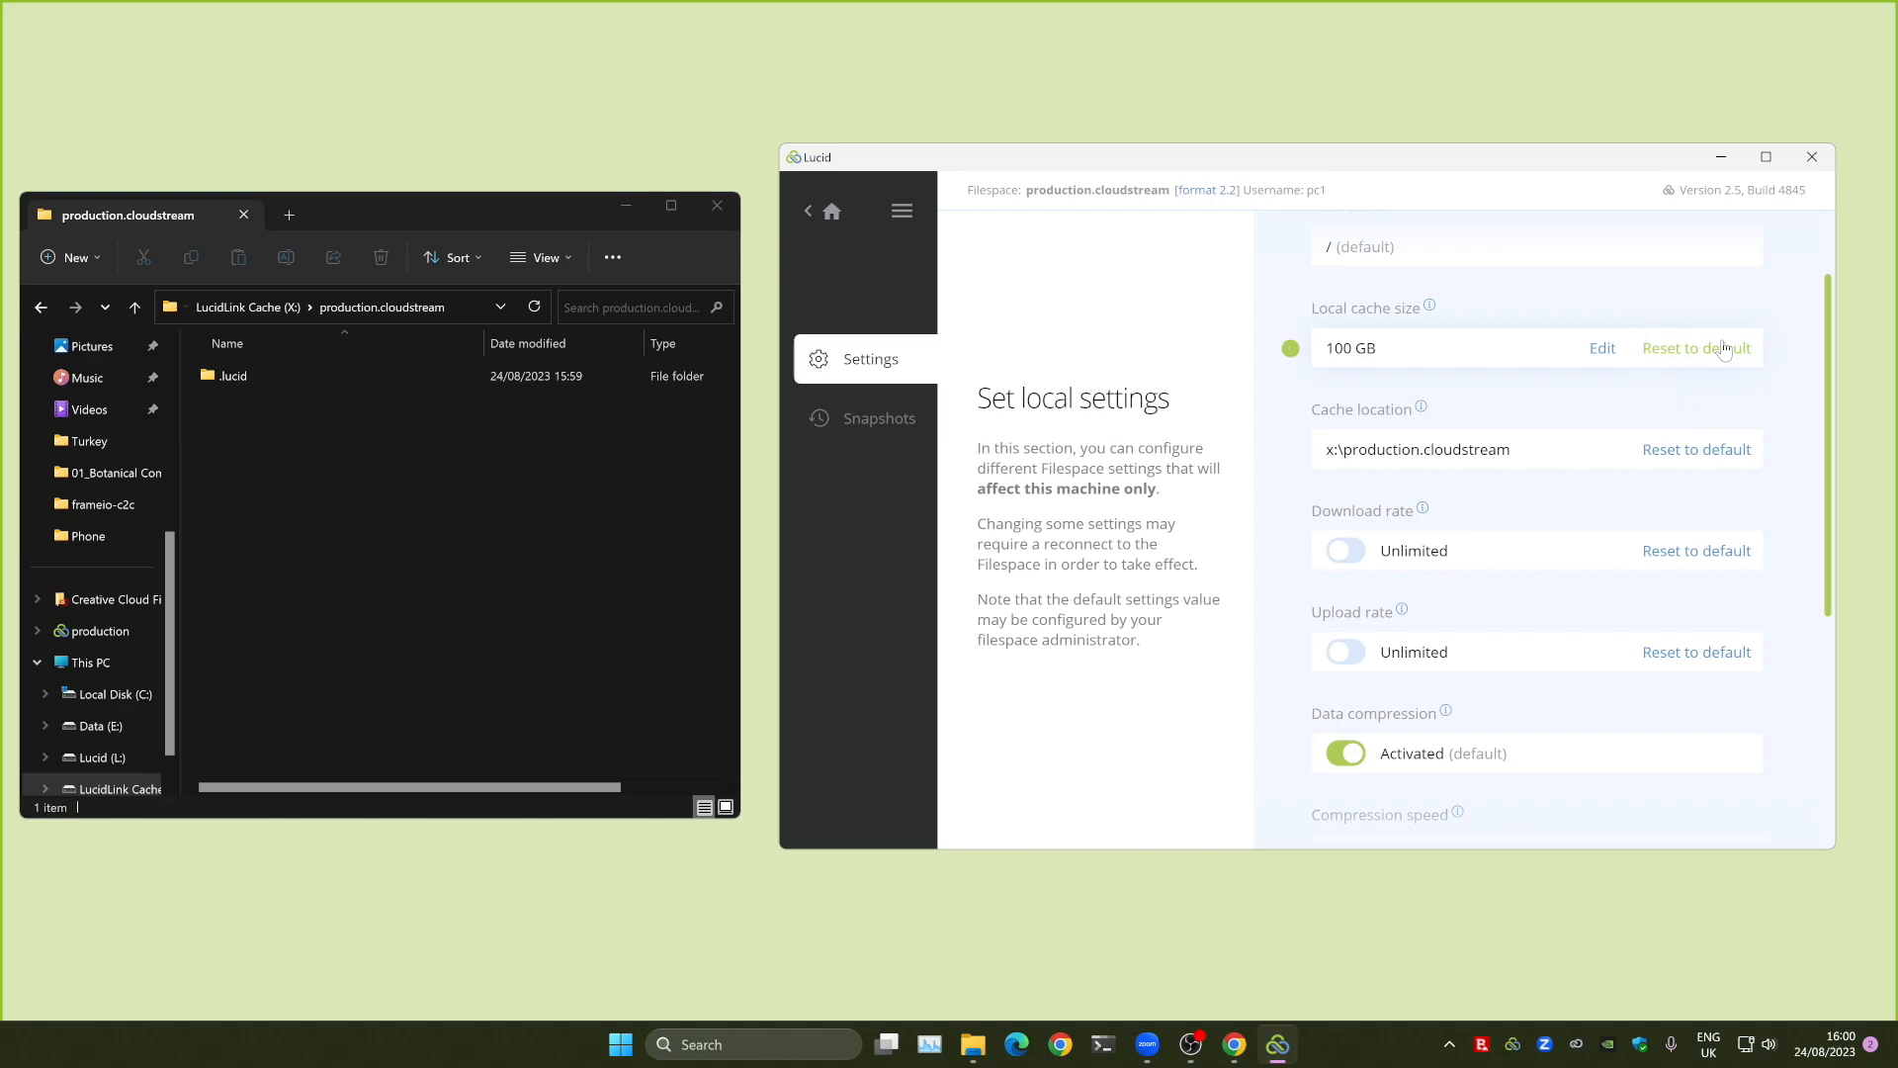